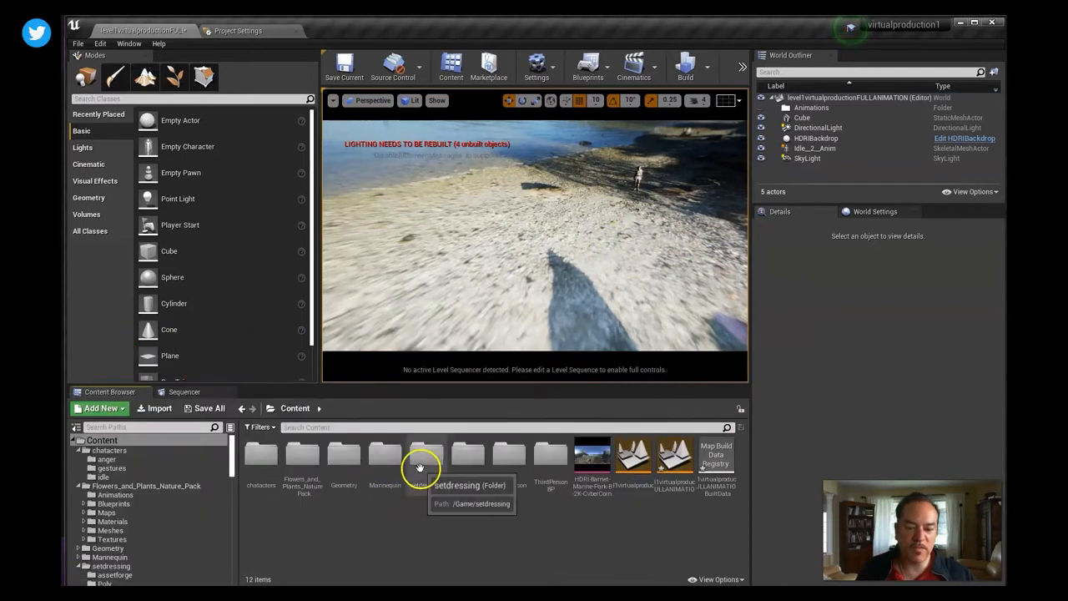
- Navigate the Content Browser into the StarterContent folder to reach its Props subfolder
left_click(425, 459)
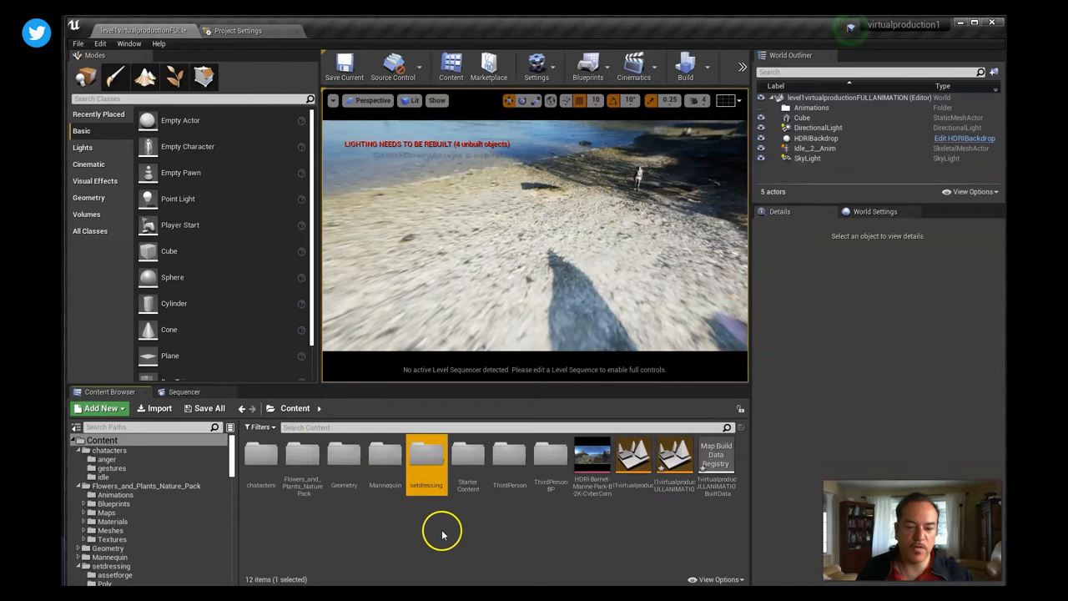
mouse_move(501, 531)
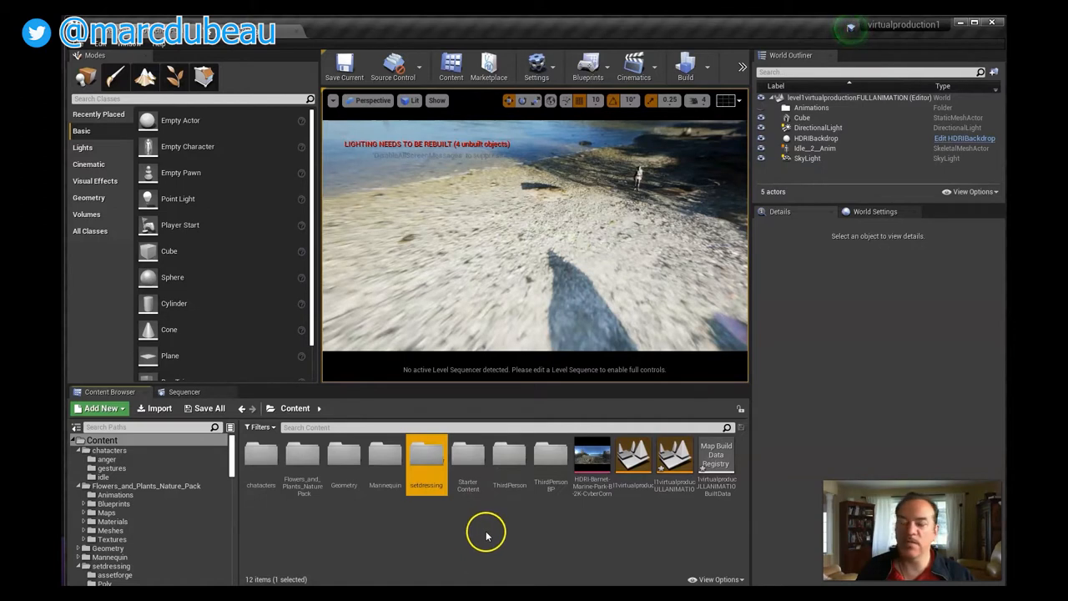
mouse_move(467, 454)
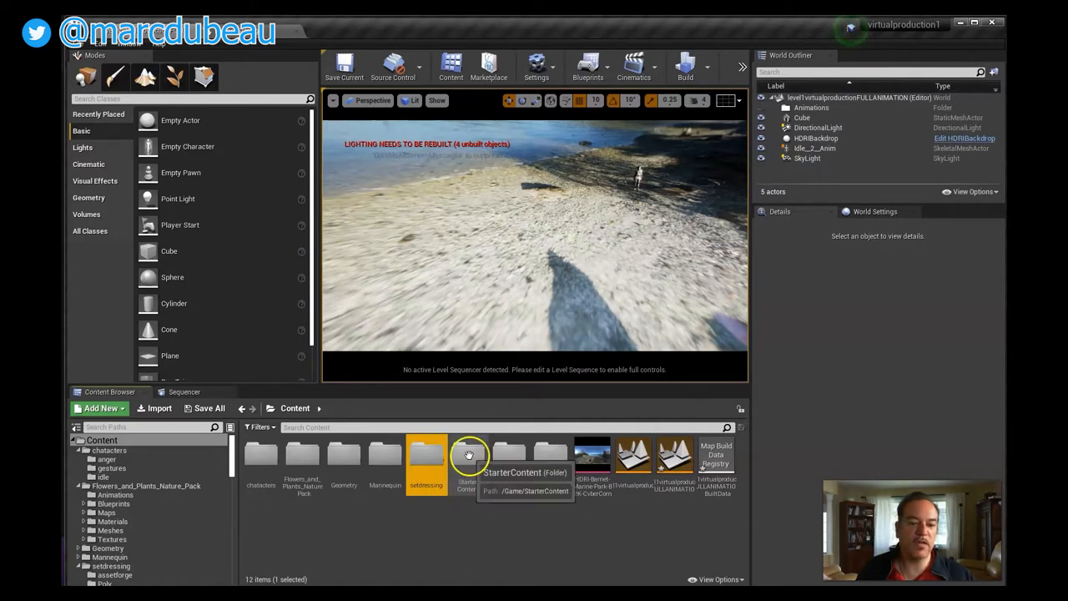
double_click(467, 454)
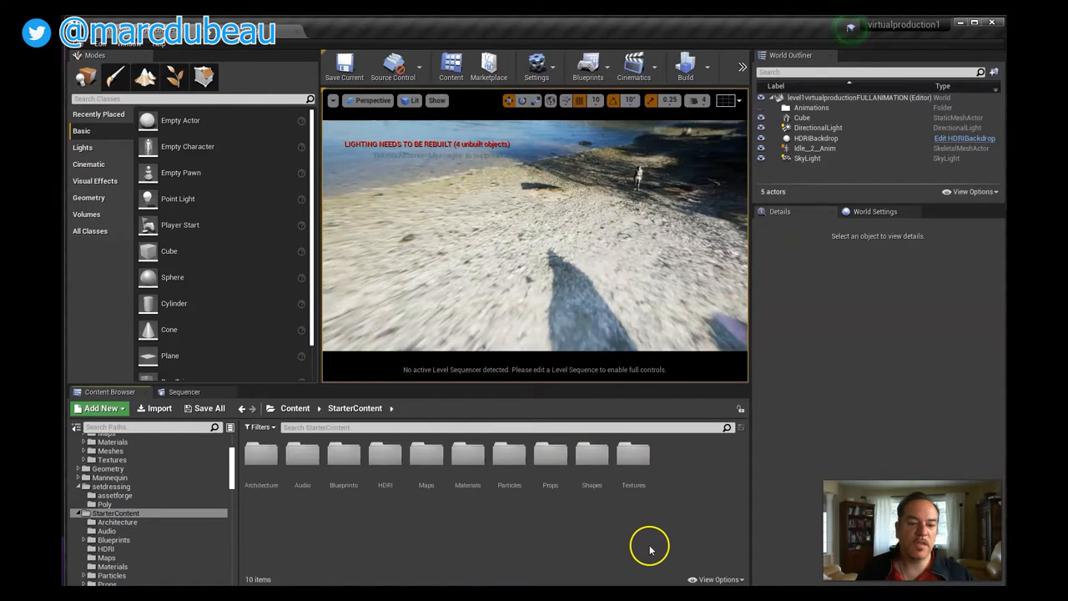
mouse_move(559, 509)
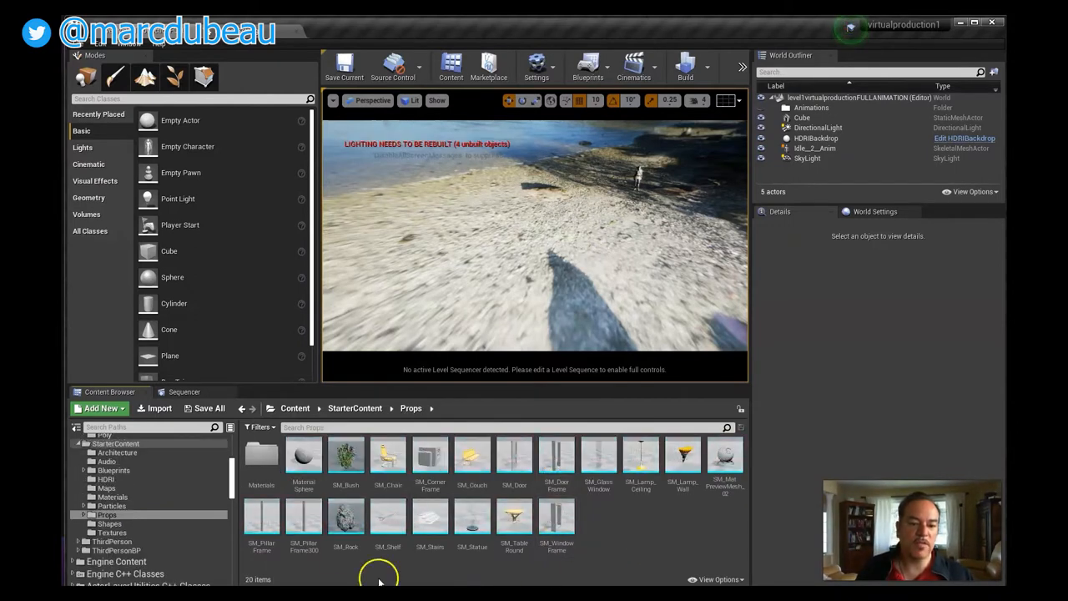
- Drag two SM_Bush meshes onto the sand and position the second beside the first
left_click_drag(344, 459, 526, 220)
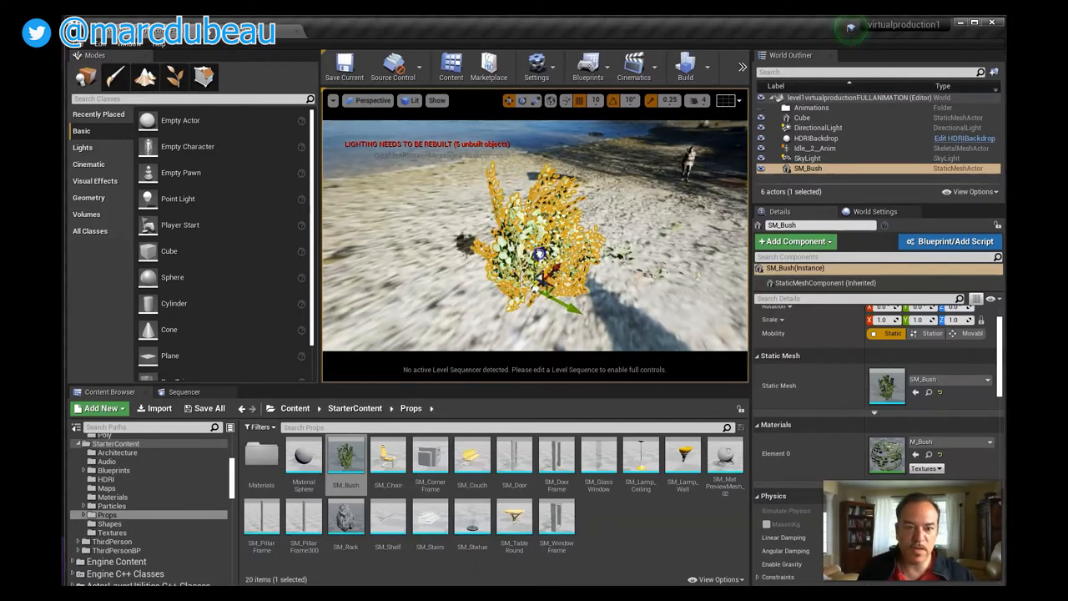
left_click_drag(537, 253, 667, 153)
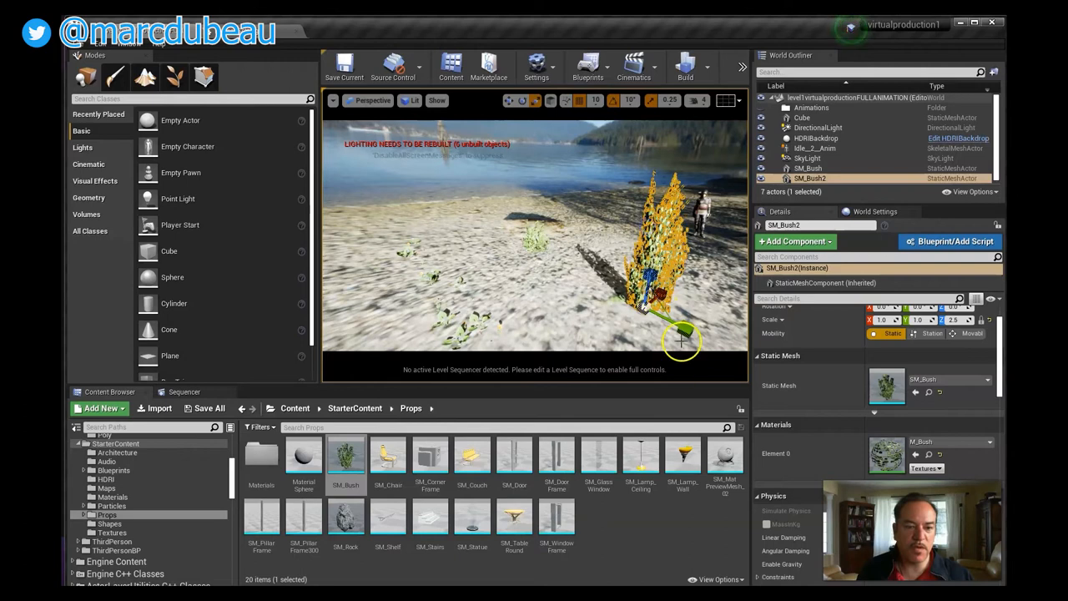
left_click_drag(681, 338, 592, 263)
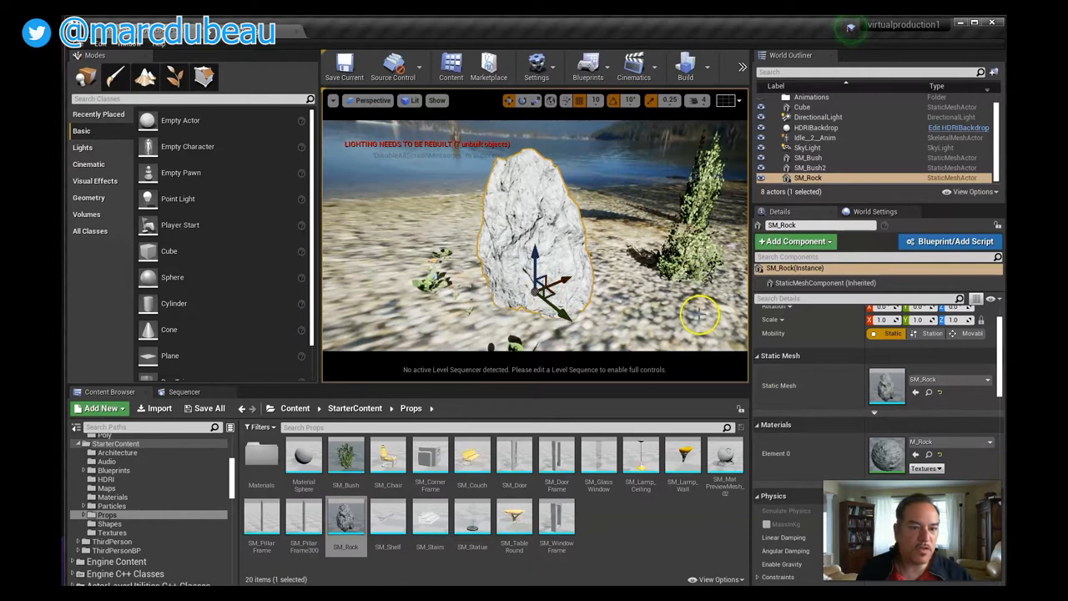
- Search the rock's Element 0 material list for 'rock' to find M_Rock_Basalt
left_click(988, 441)
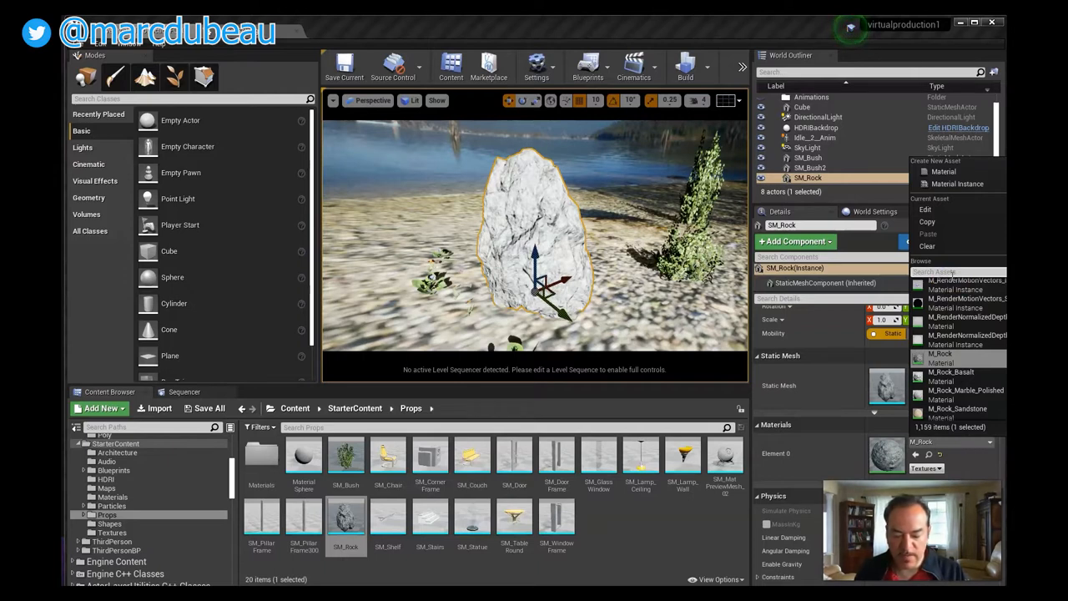
type("rock")
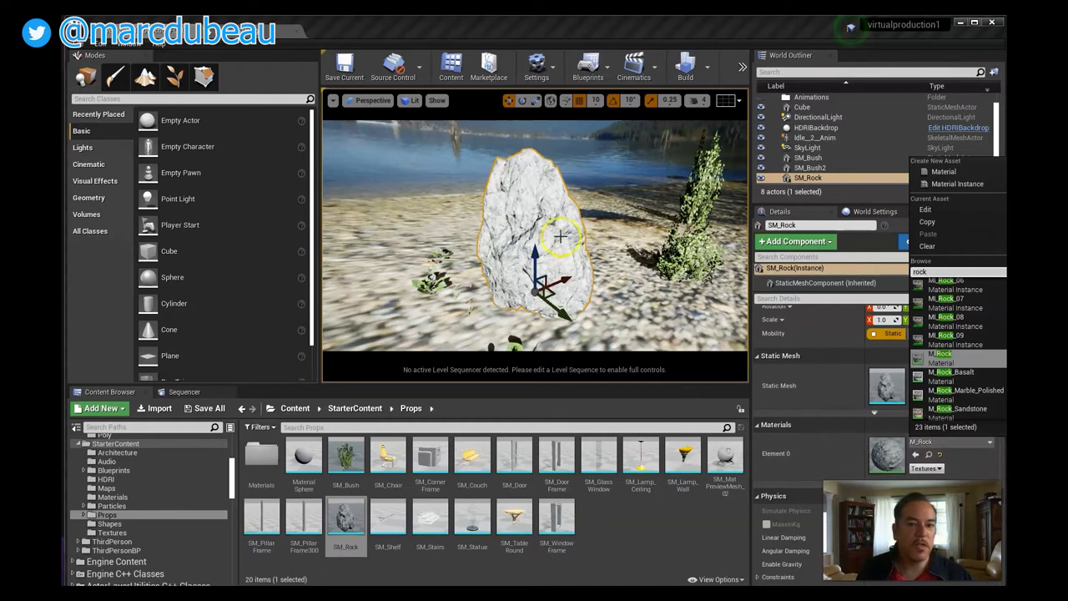
mouse_move(883, 388)
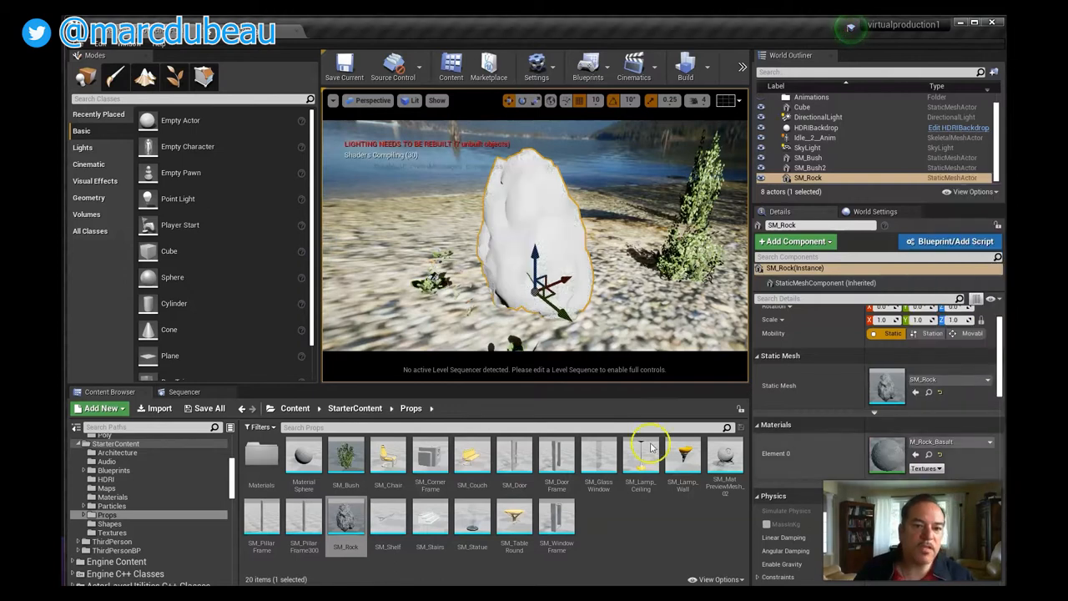
mouse_move(641, 450)
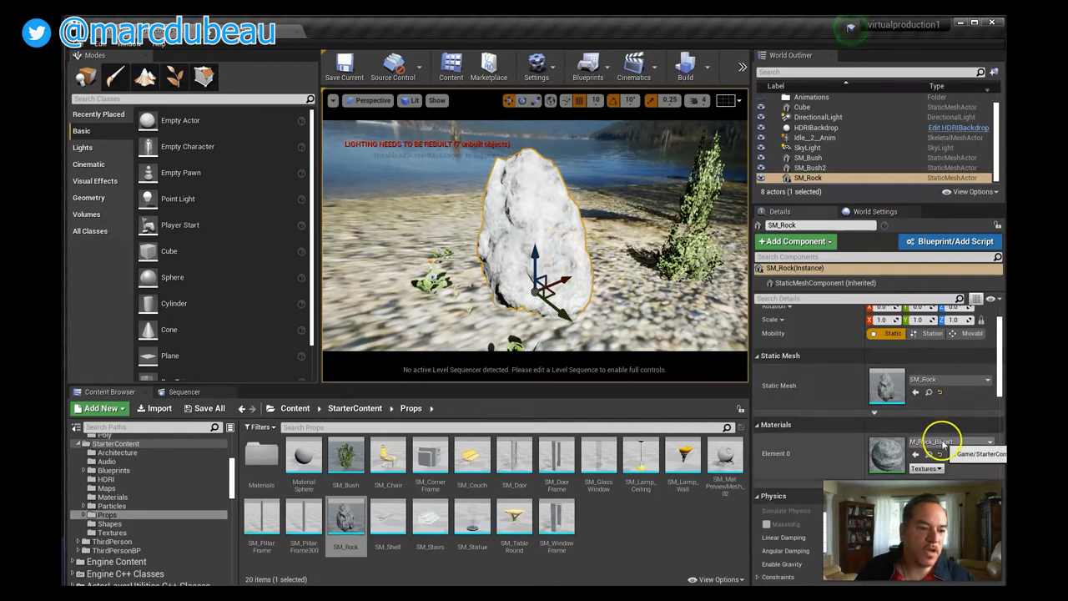
- Search the rock's material list for 'stone' and apply M_CobbleStone_Smooth
left_click(988, 441)
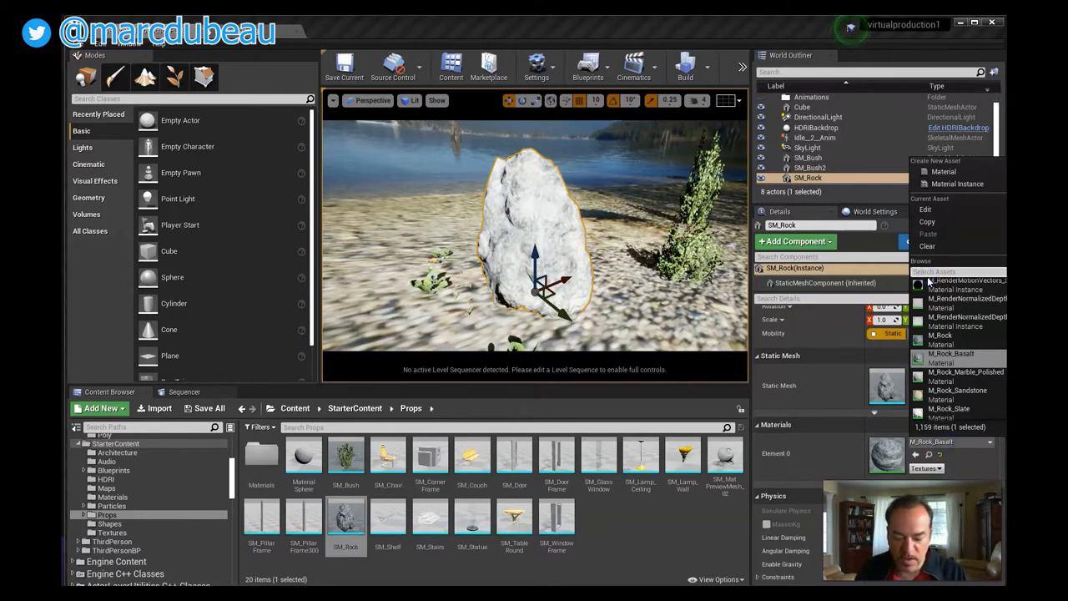
type("stone")
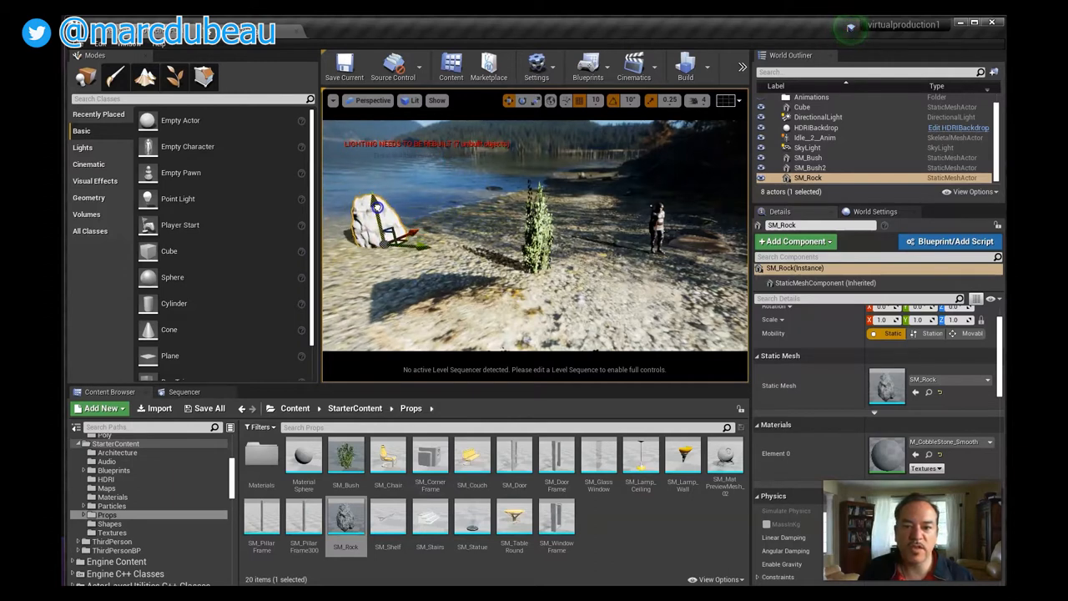
mouse_move(549, 548)
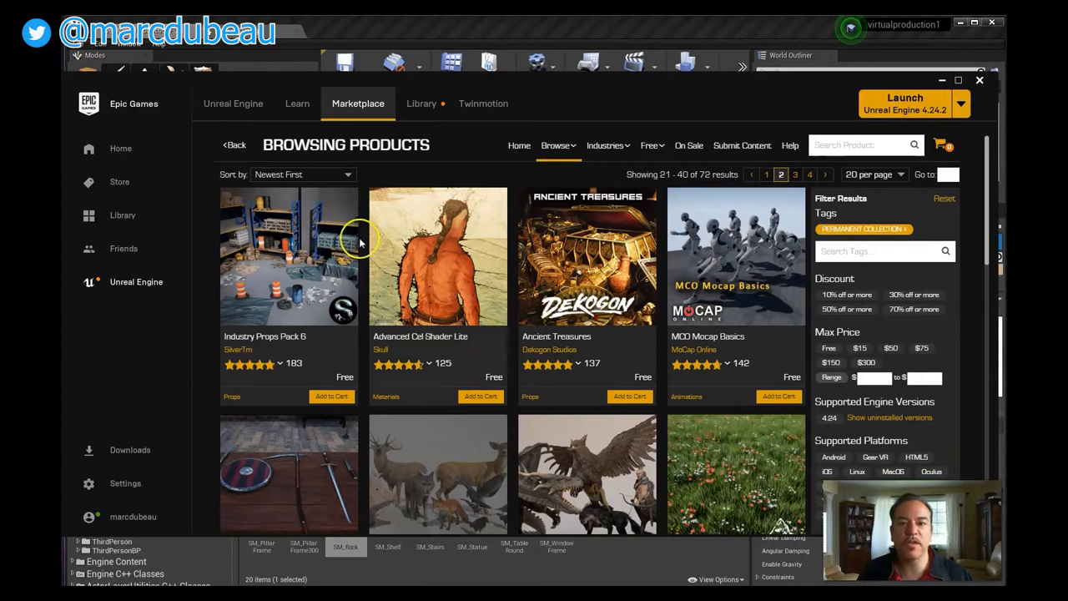
mouse_move(154, 292)
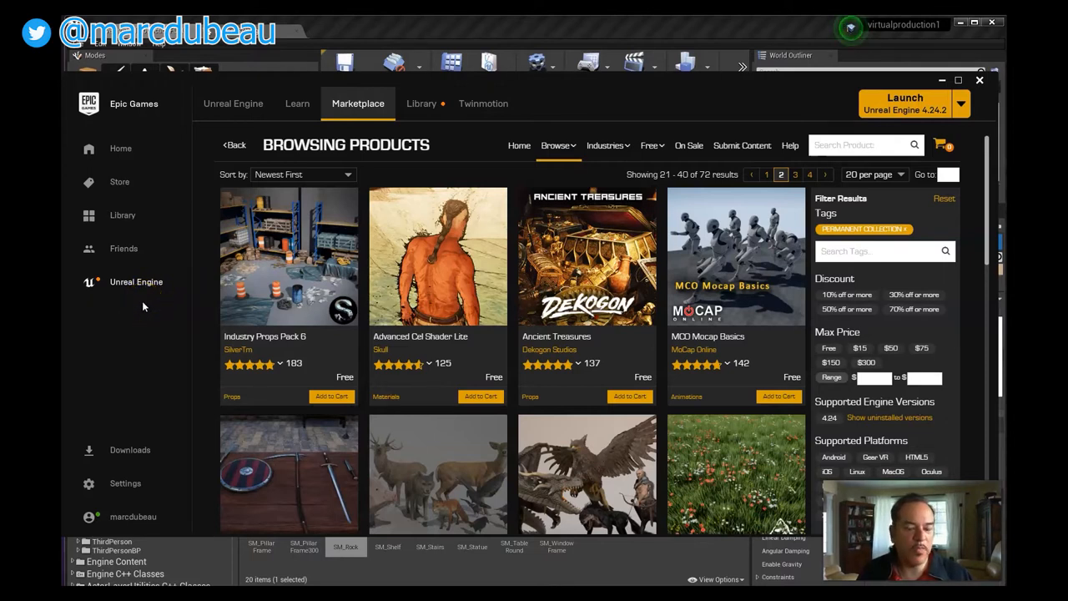
mouse_move(170, 283)
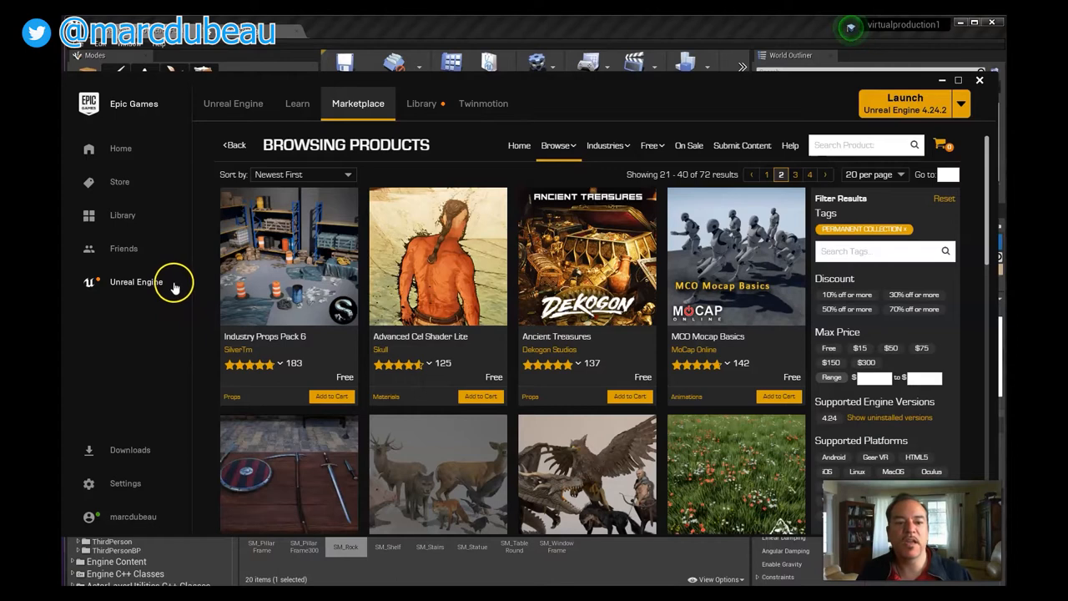
- Show the Permanently Free Collection and scroll down to the Project Nature vegetation packs
left_click(608, 143)
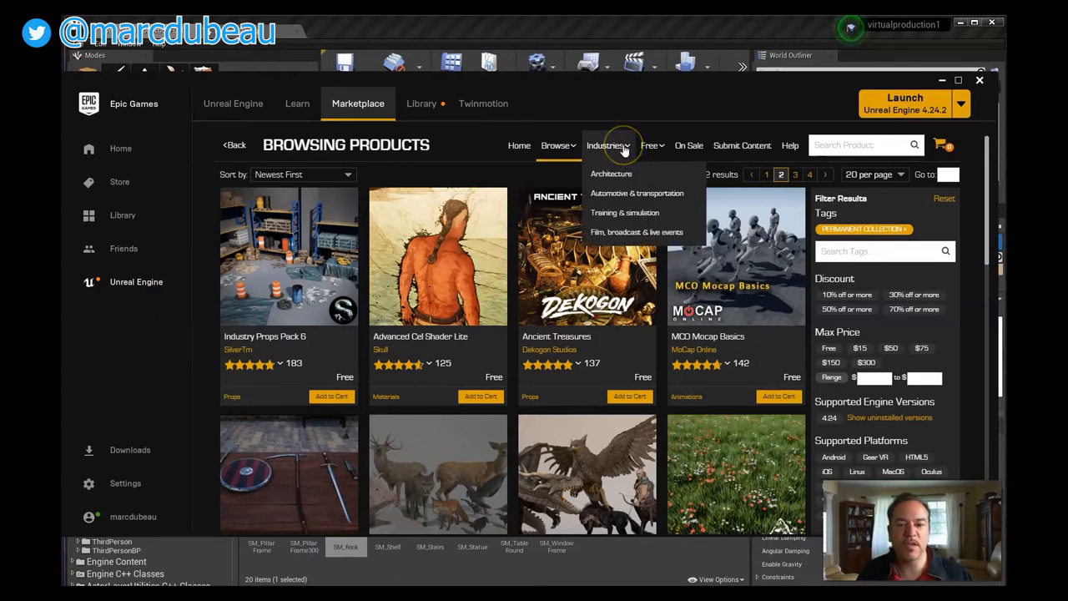
left_click(650, 145)
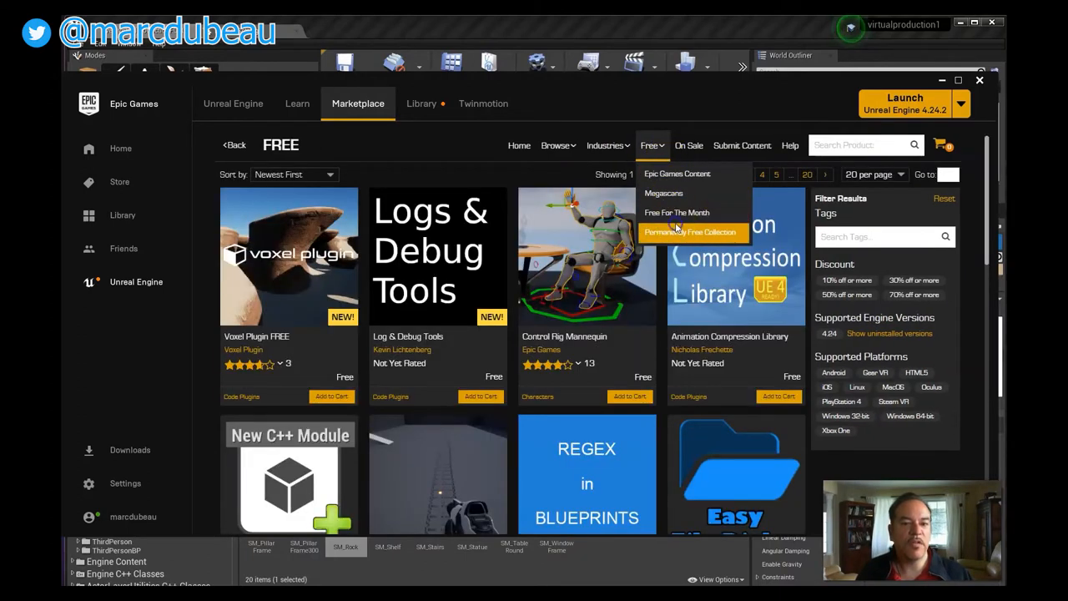
left_click(689, 232)
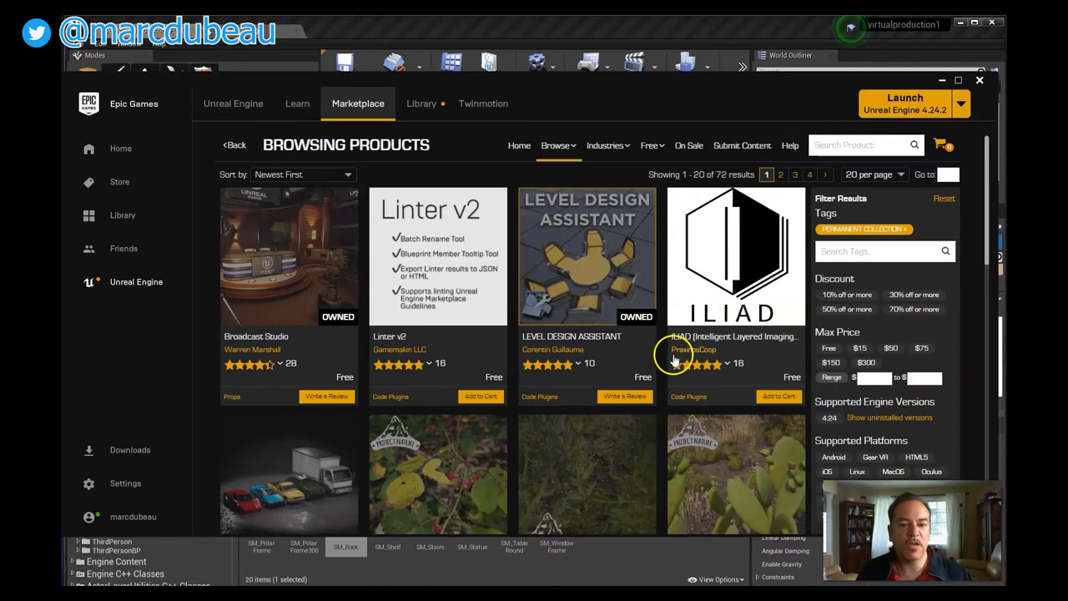
scroll("down", 3)
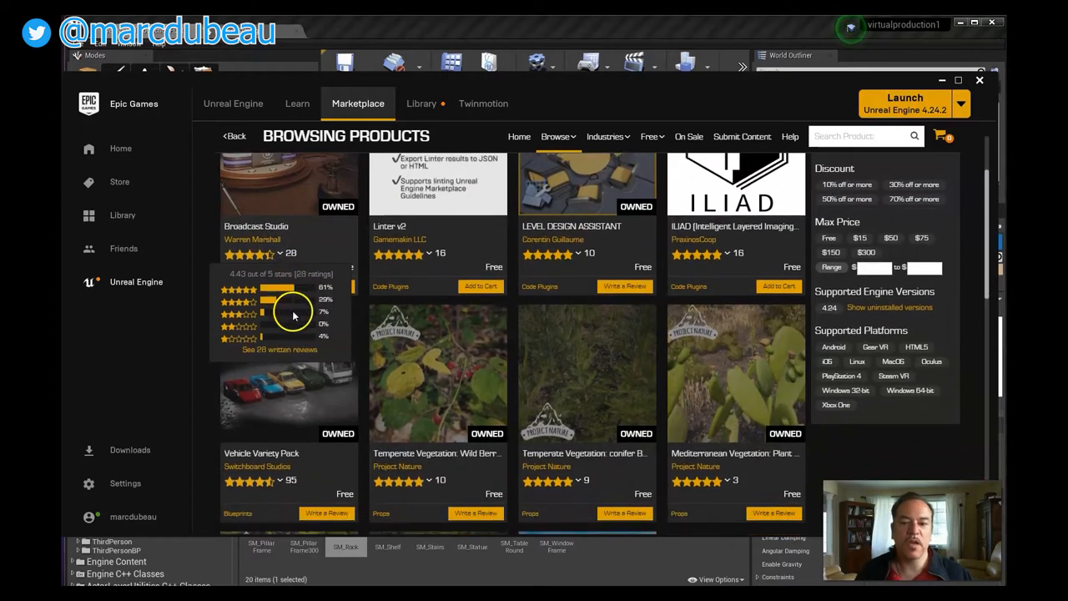
scroll("down", 3)
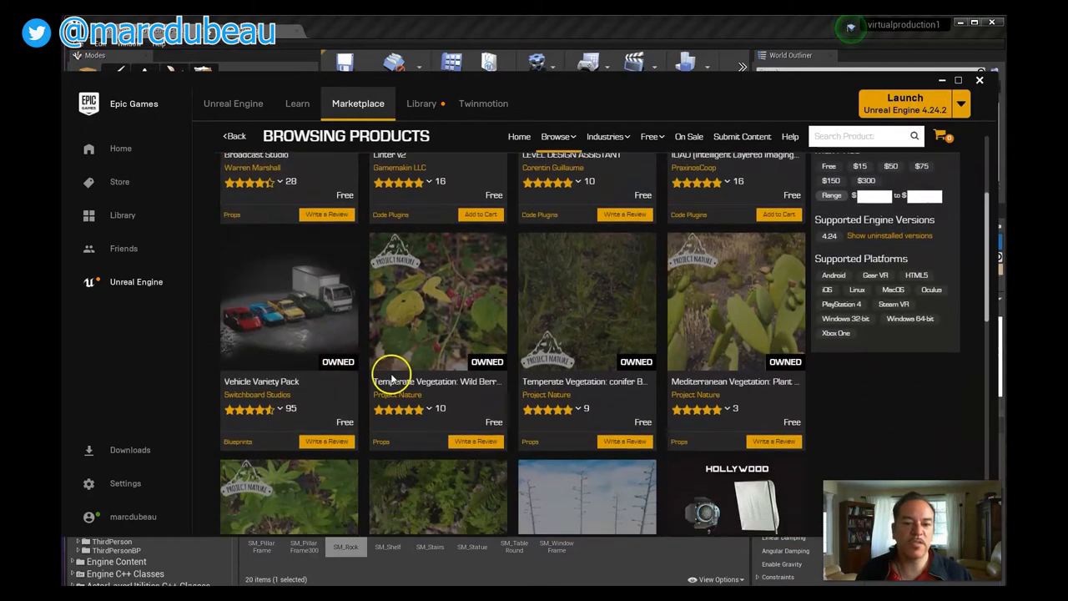
scroll("down", 3)
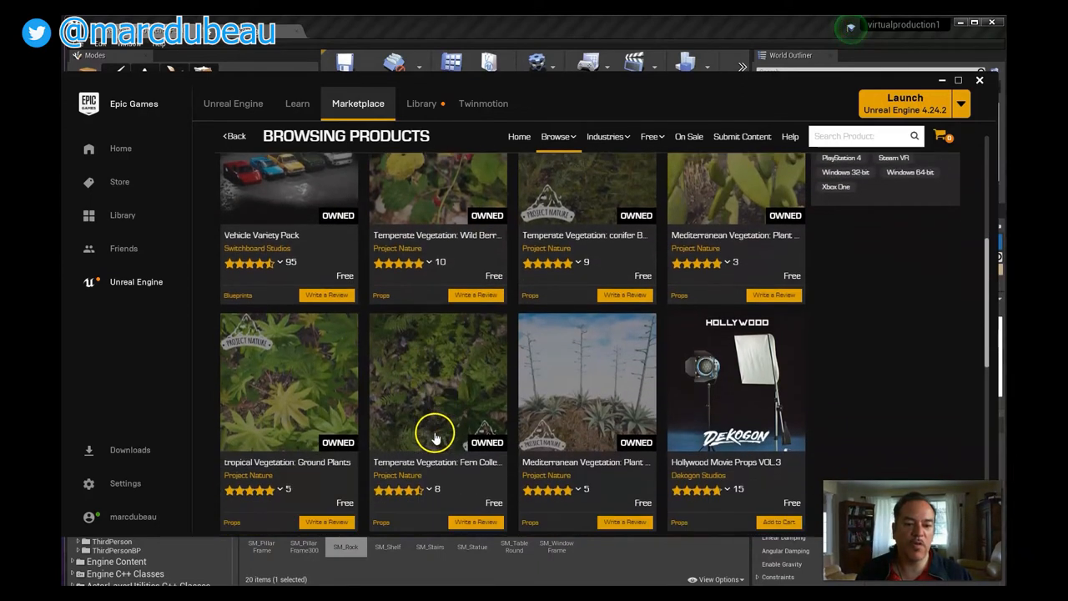
scroll("down", 3)
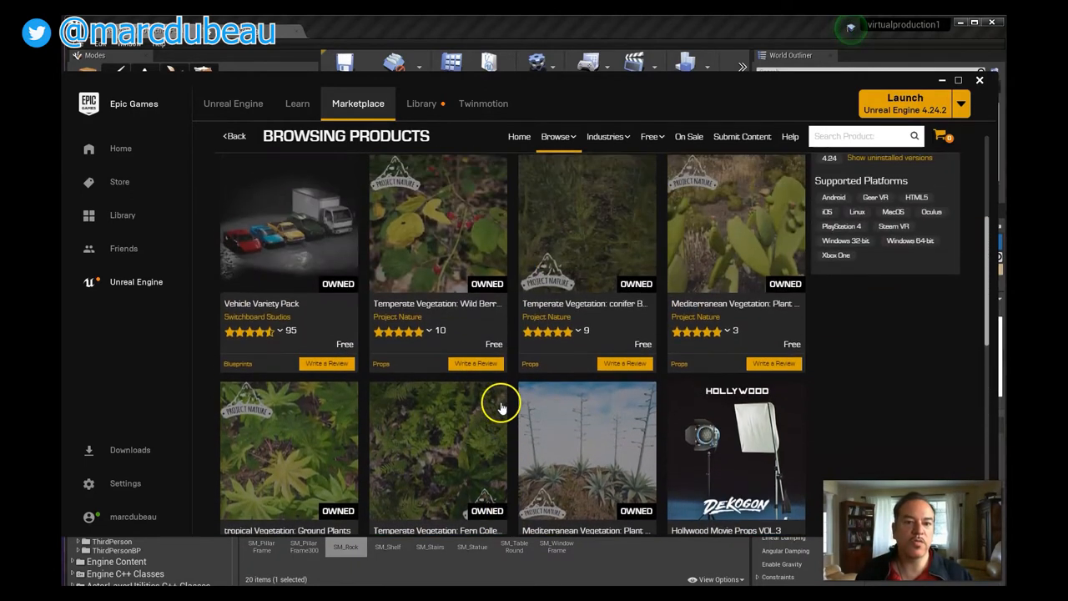
- Browse the Free For The Month Marketplace assets
left_click(654, 144)
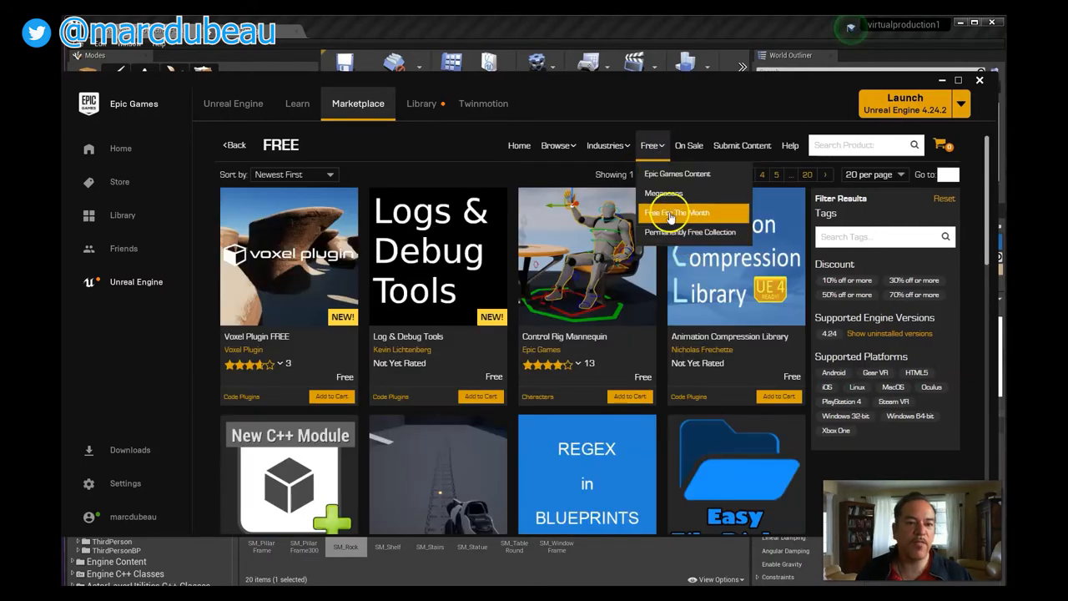
left_click(676, 212)
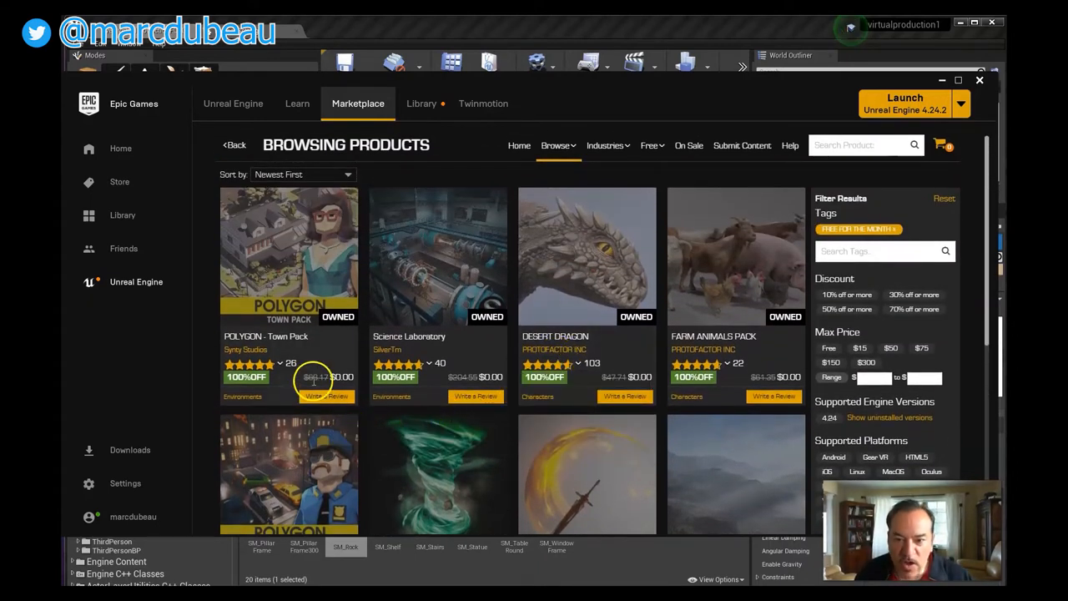
scroll("down", 3)
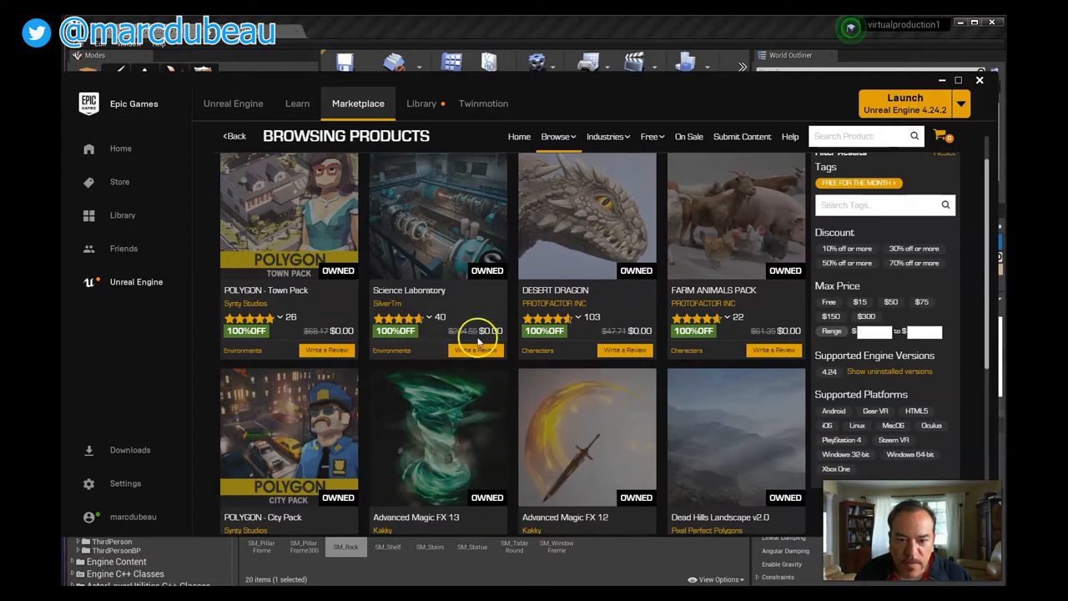
mouse_move(464, 207)
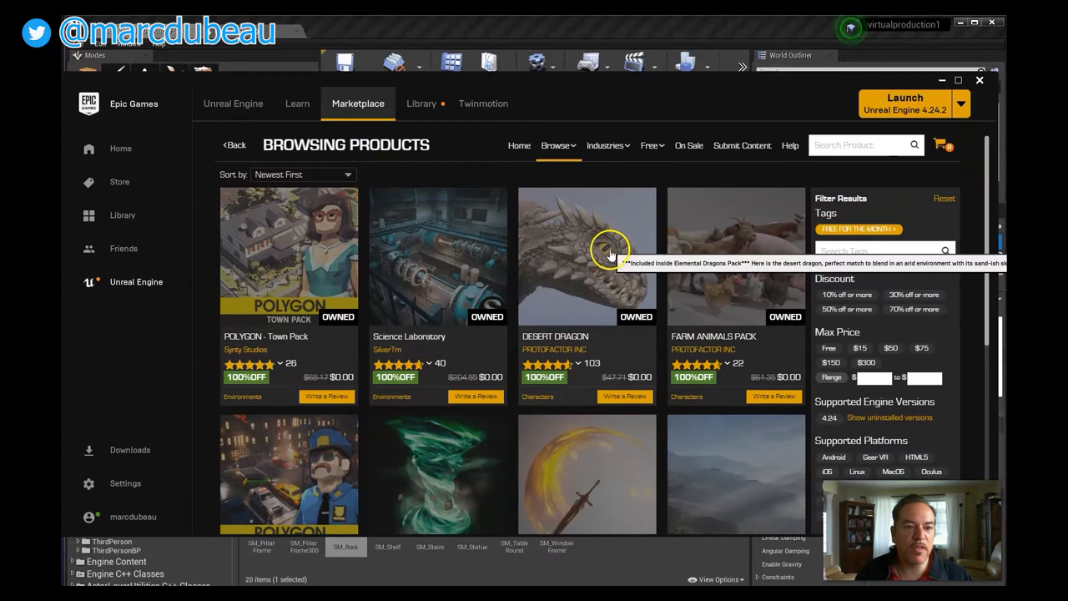
mouse_move(604, 331)
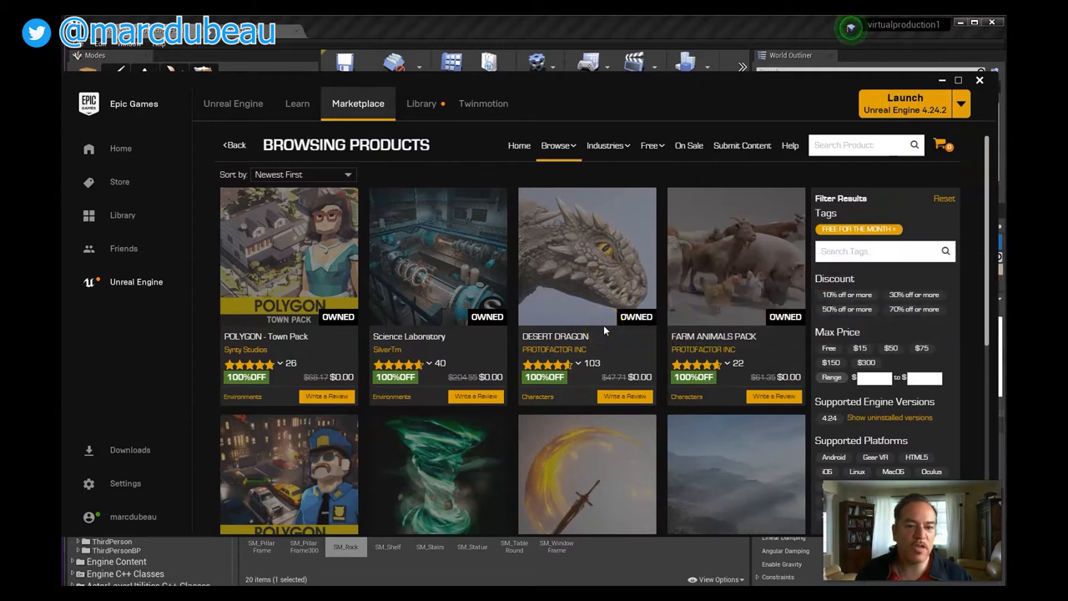
- Return to the Permanently Free Collection, check Broadcast Studio, then go back to Marketplace home
left_click(651, 144)
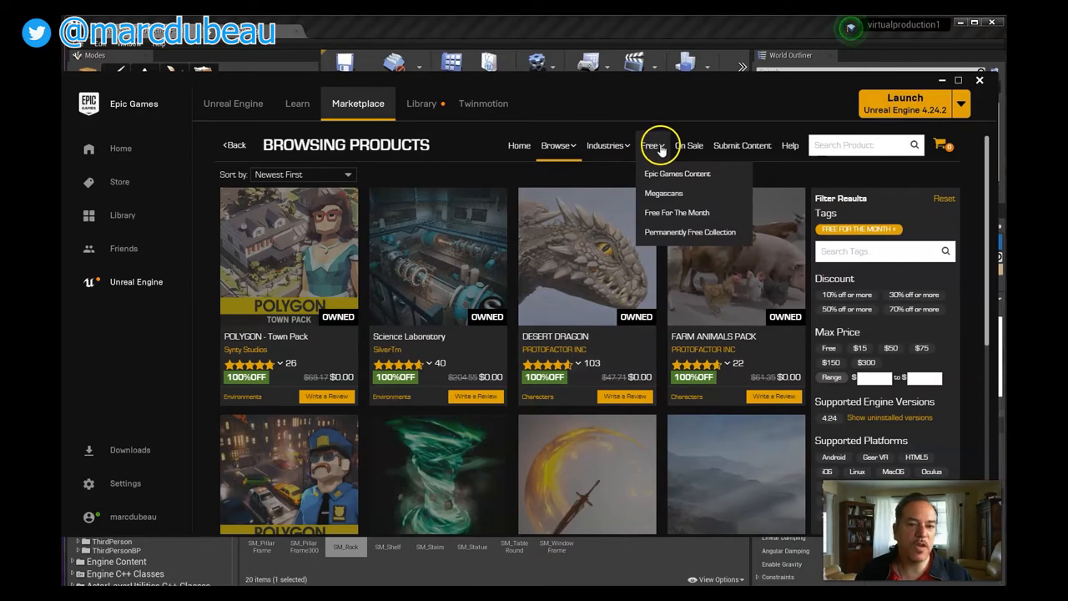
mouse_move(601, 173)
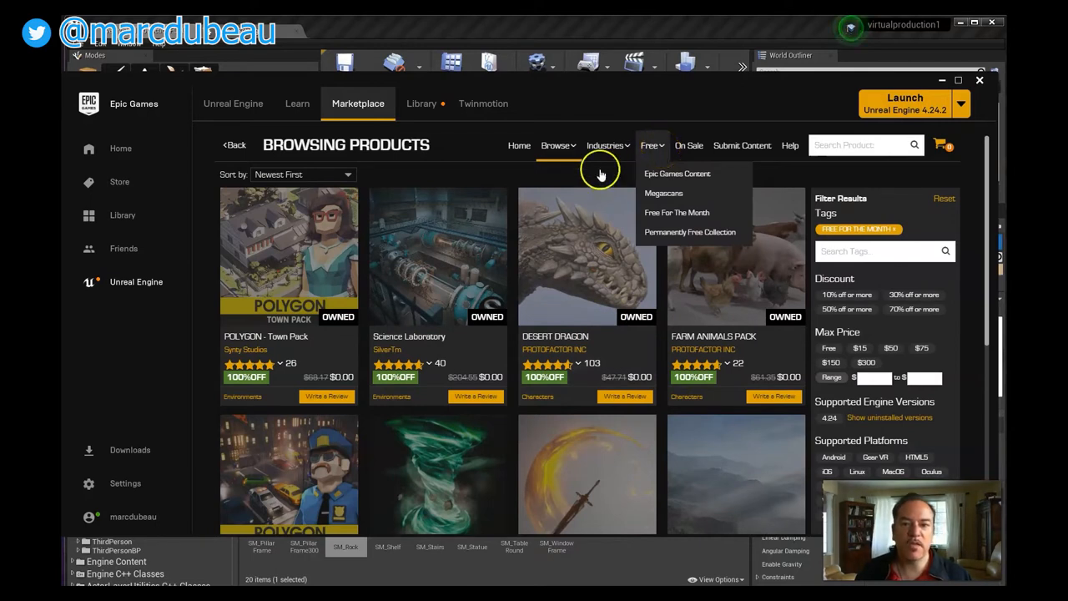
mouse_move(641, 154)
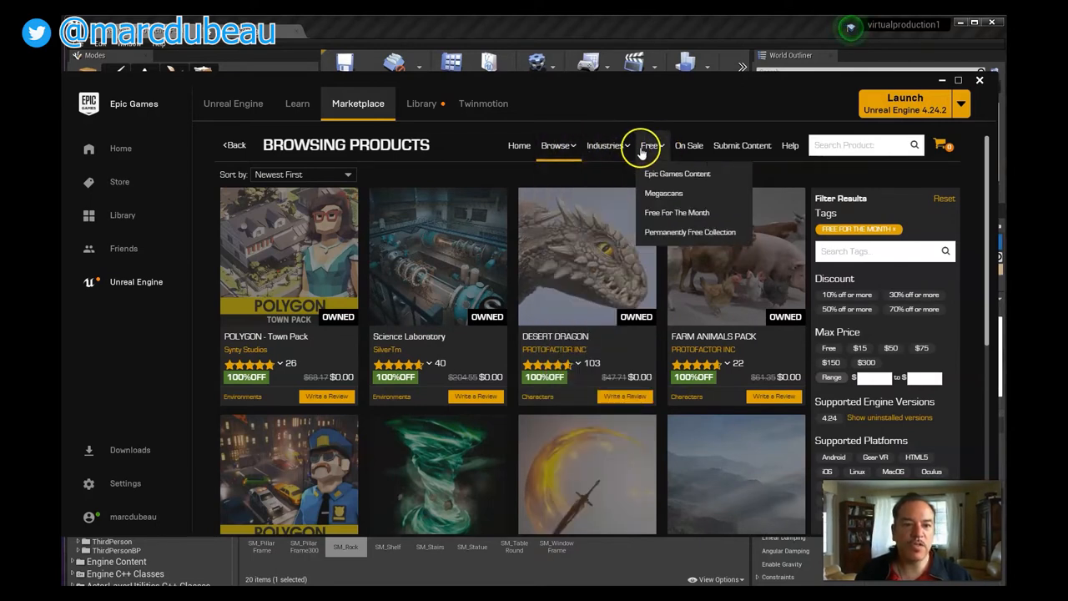
left_click(691, 232)
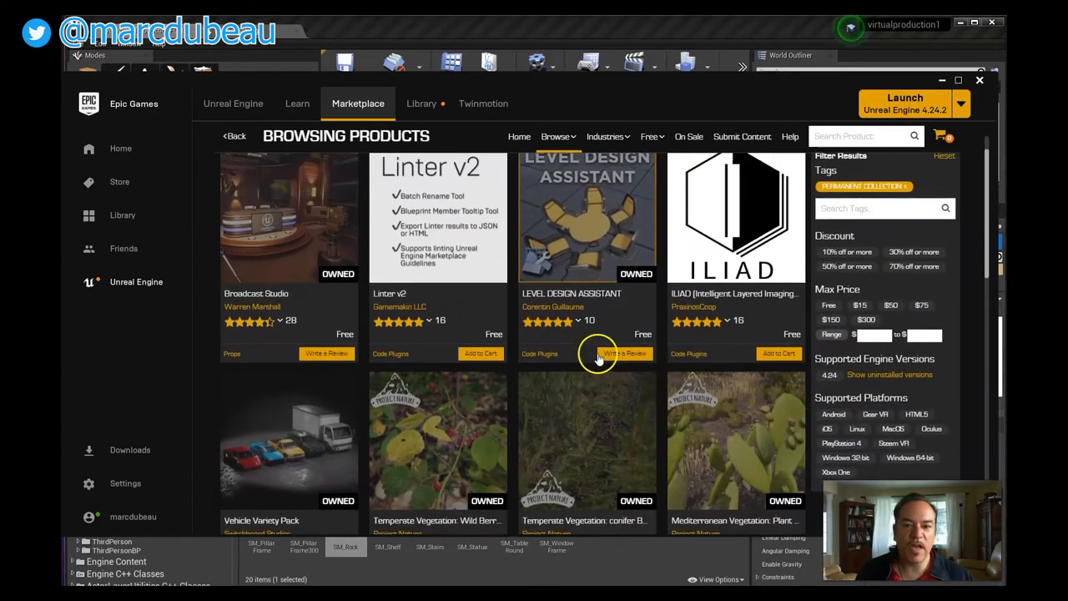
scroll("down", 3)
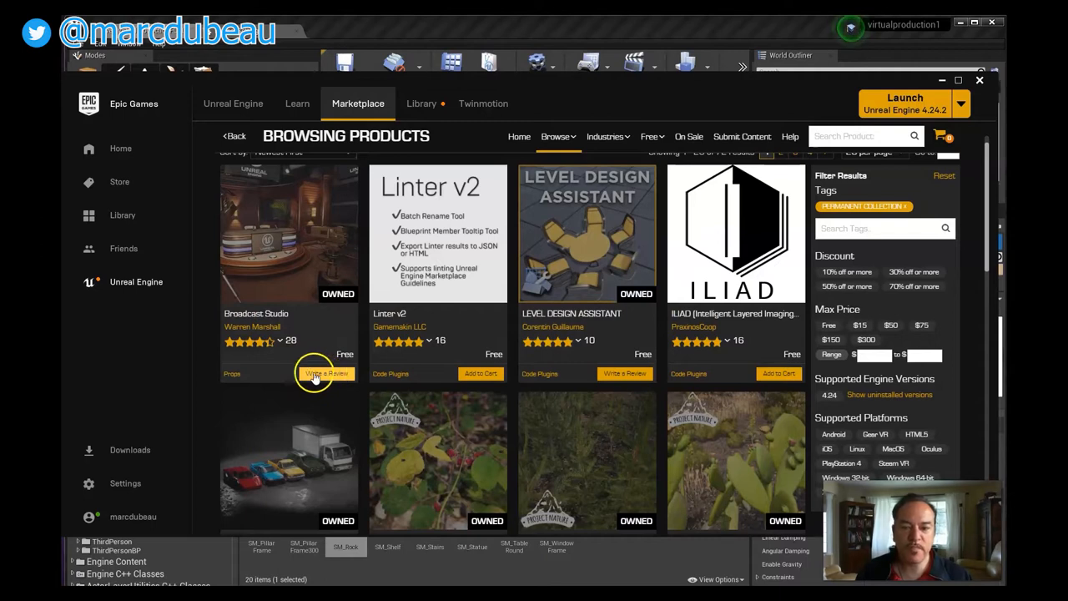
mouse_move(491, 374)
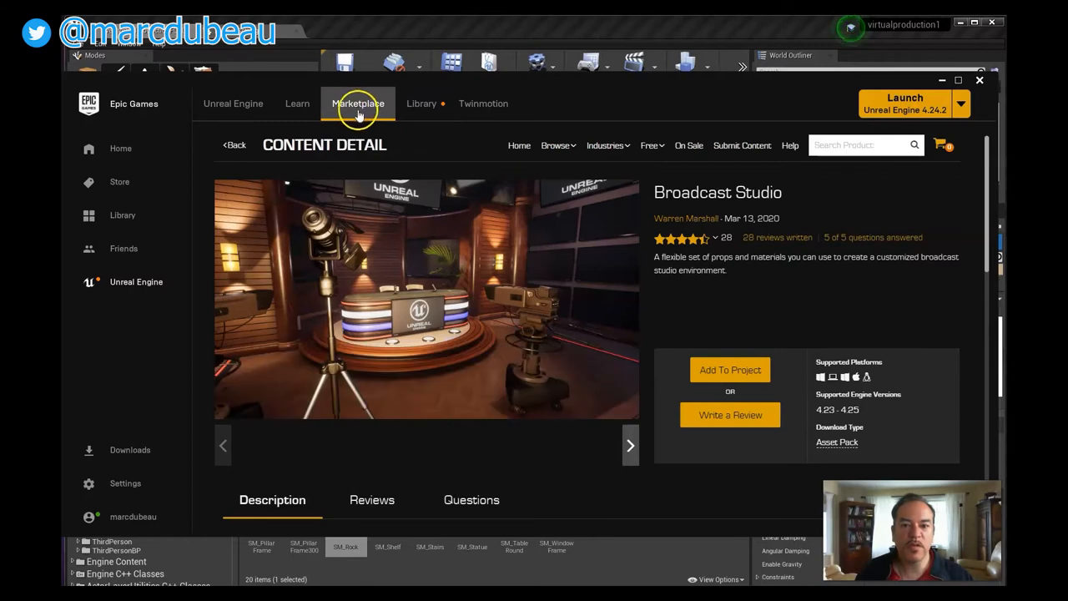
left_click(421, 104)
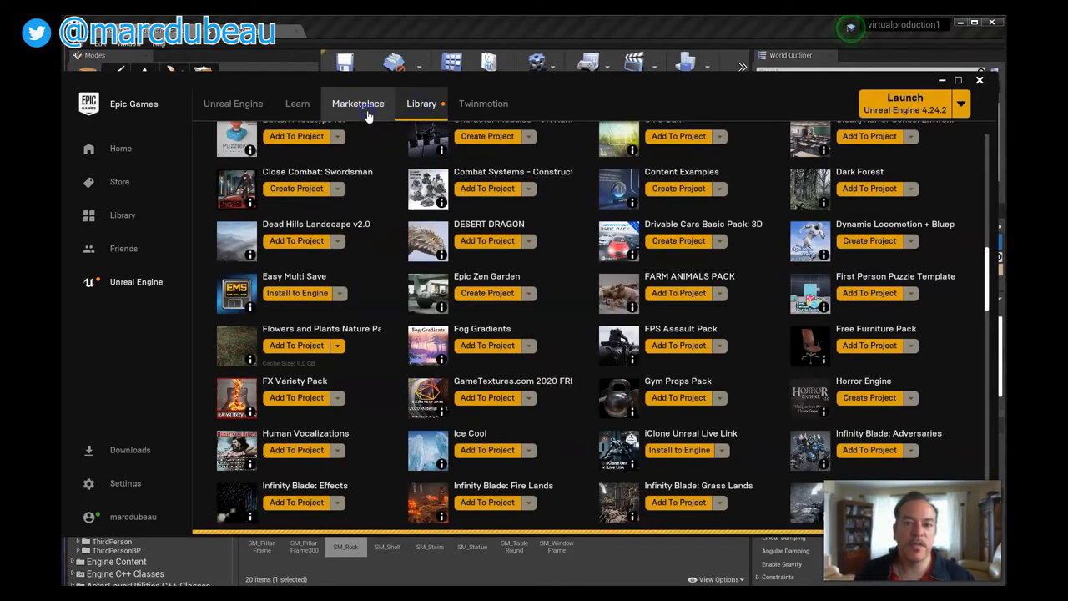
- Show the Library vault and scroll through owned assets like Inventory System and Landscape Backgrounds
left_click(358, 103)
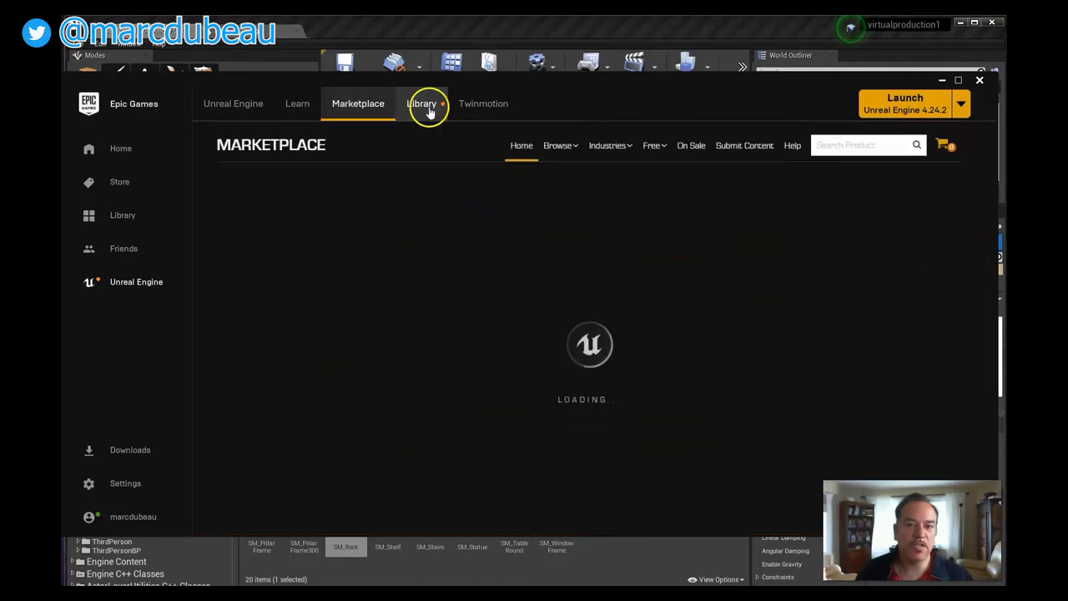
left_click(421, 104)
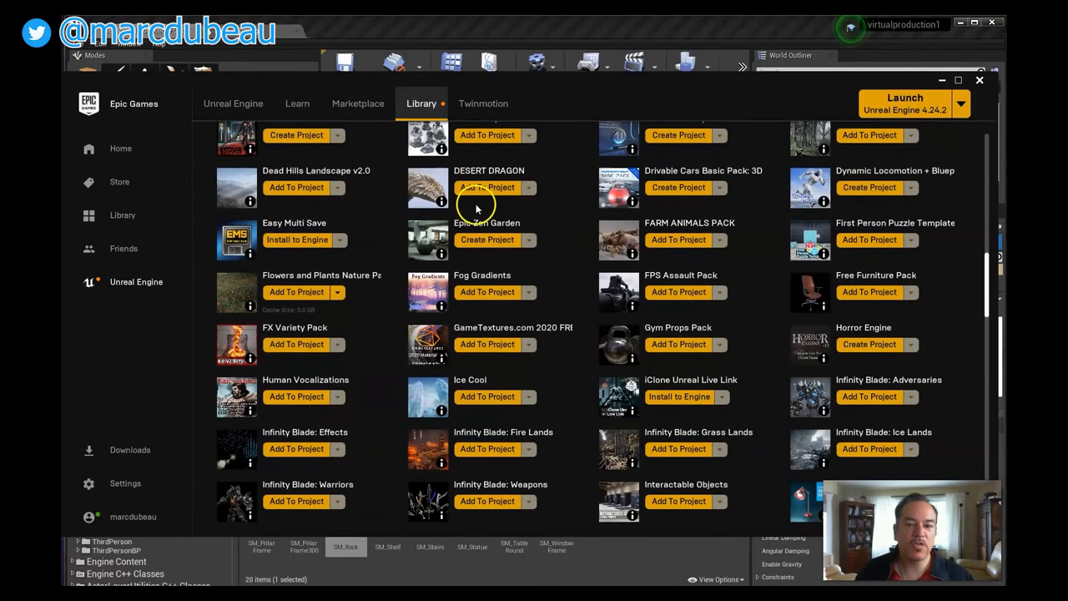
scroll("down", 3)
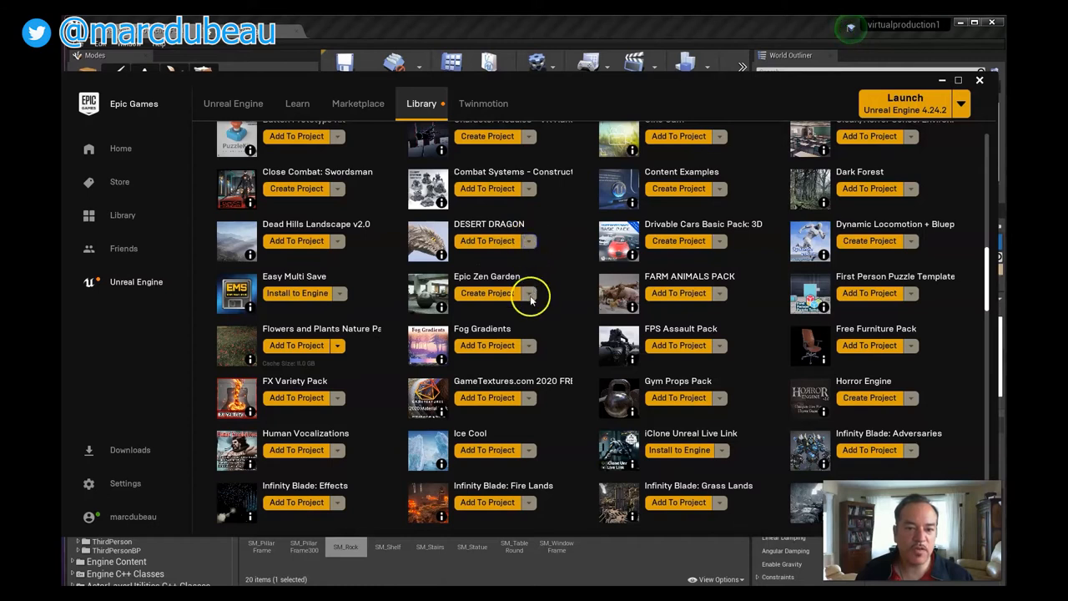
scroll("down", 3)
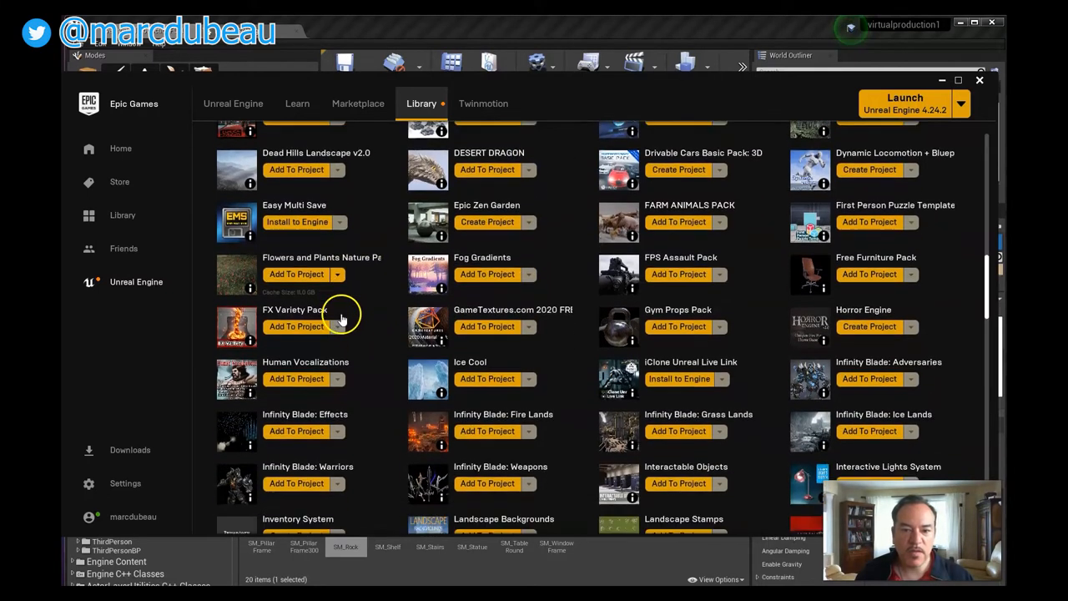
left_click(297, 326)
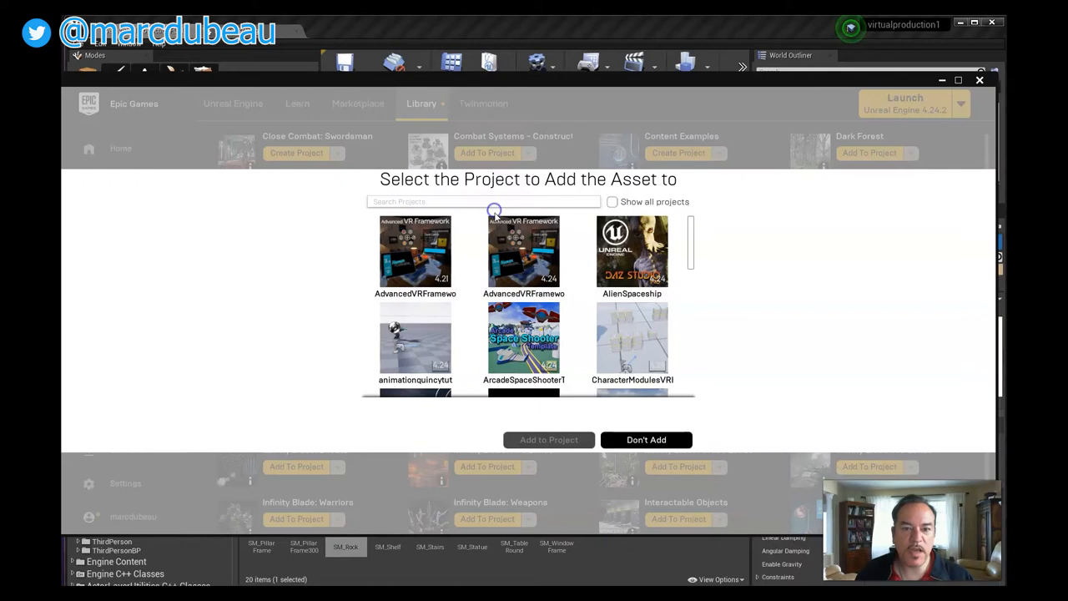
scroll("down", 3)
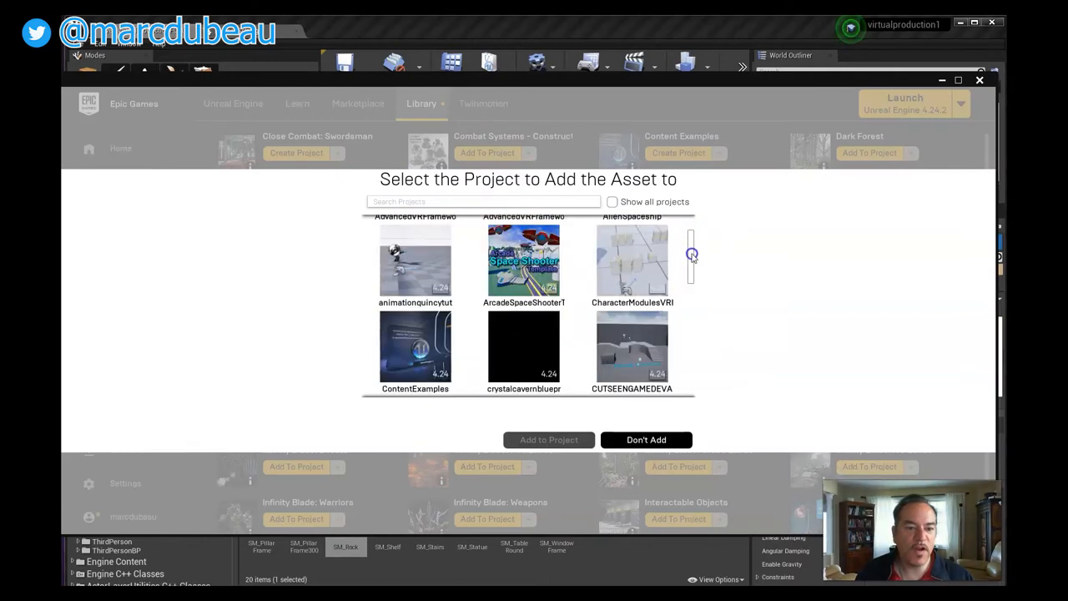
scroll("down", 3)
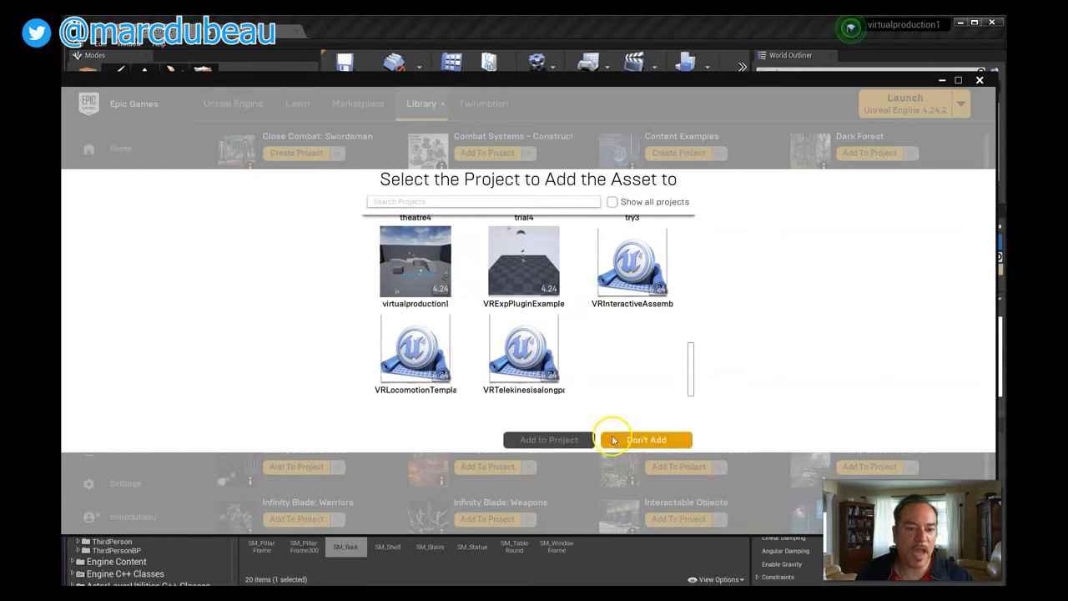
left_click(414, 261)
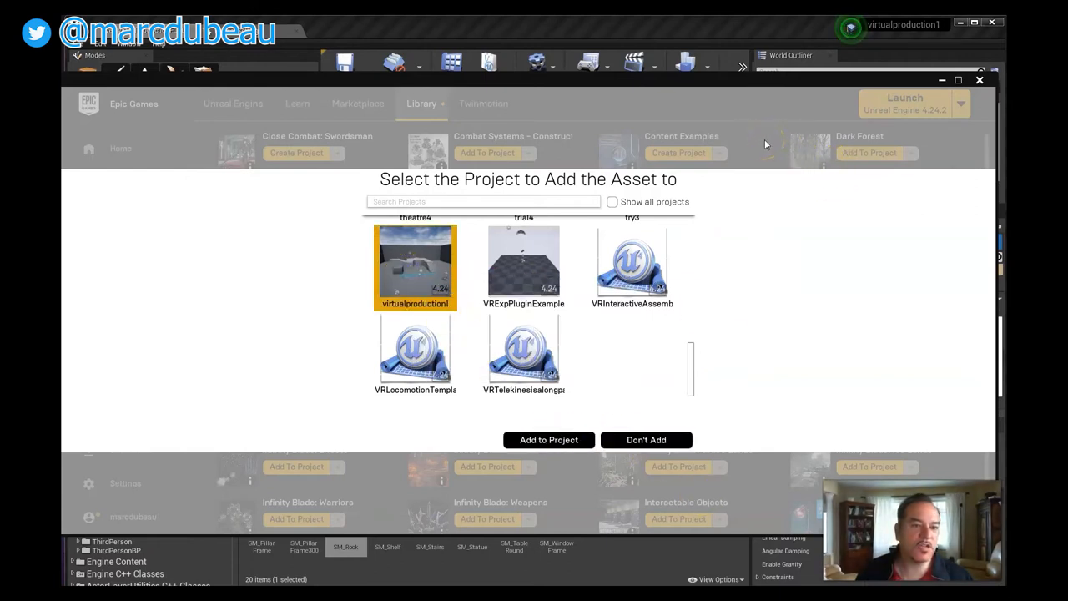
mouse_move(417, 276)
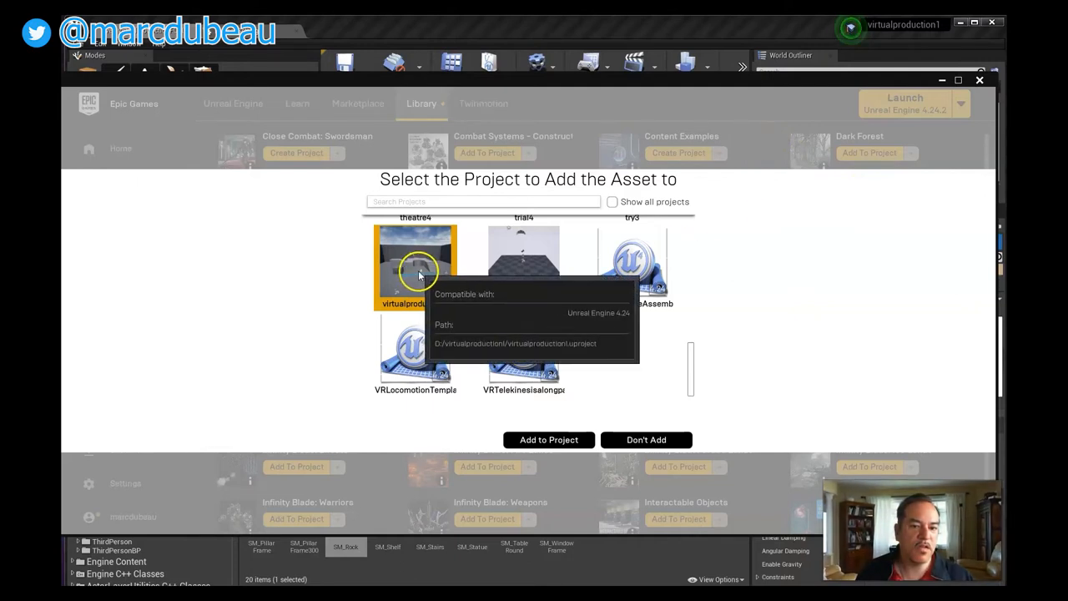
mouse_move(758, 132)
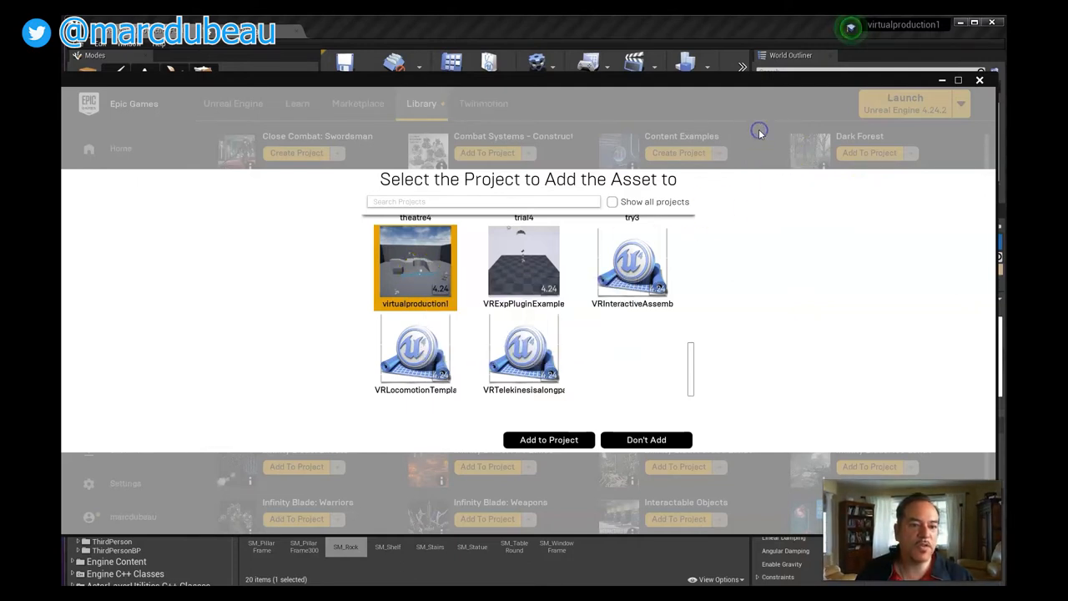
mouse_move(647, 440)
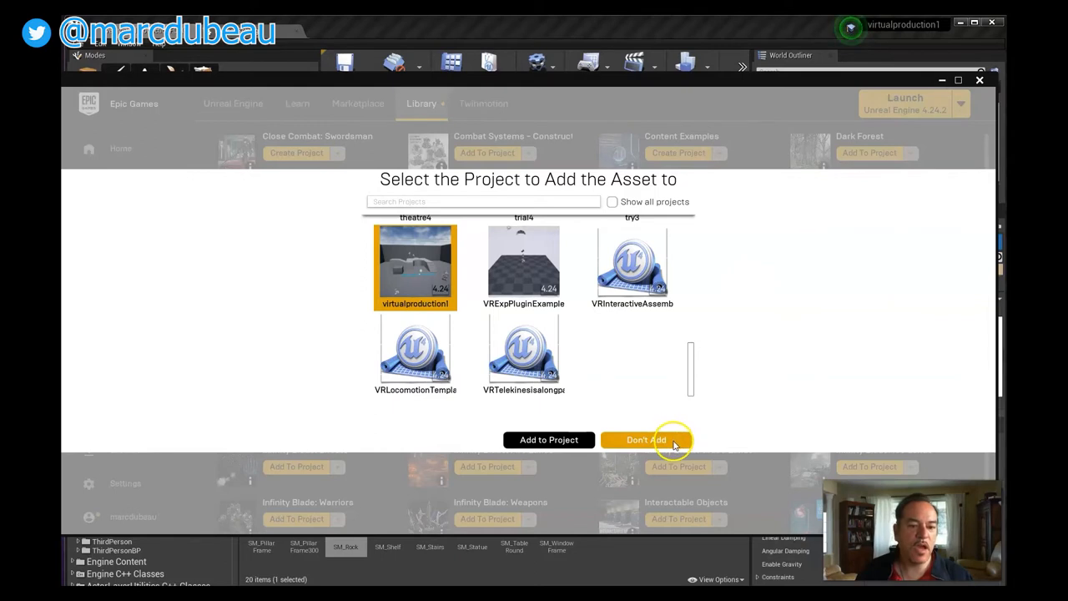
left_click(648, 440)
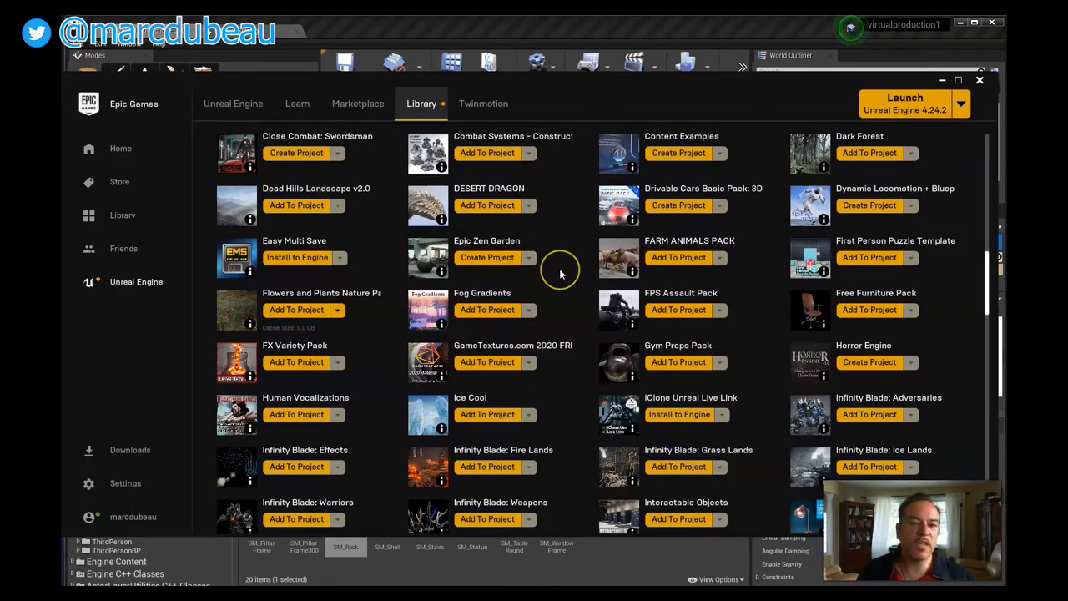
mouse_move(557, 294)
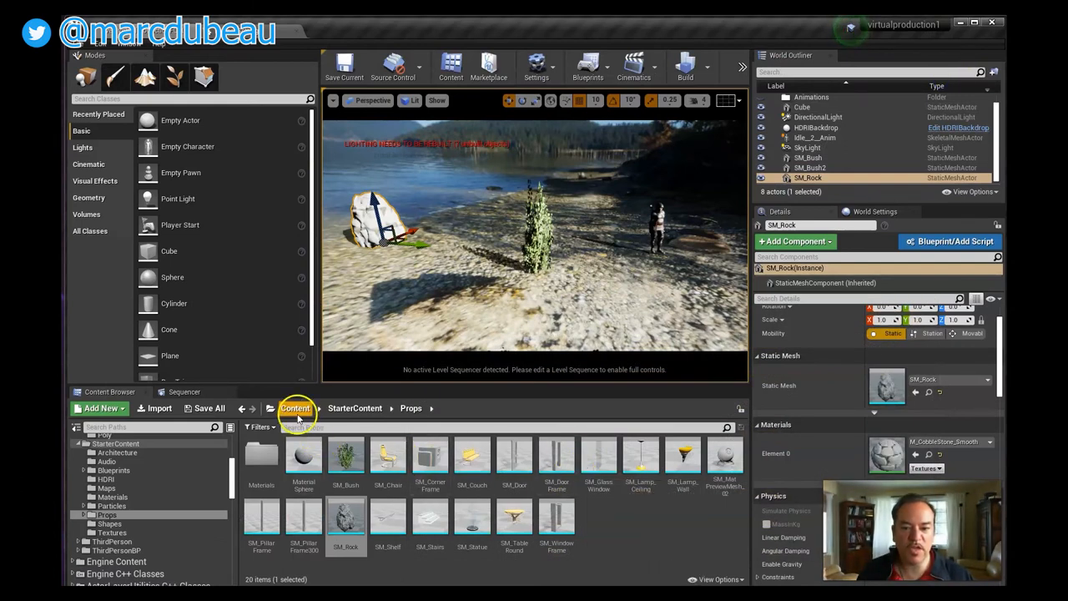
left_click(296, 407)
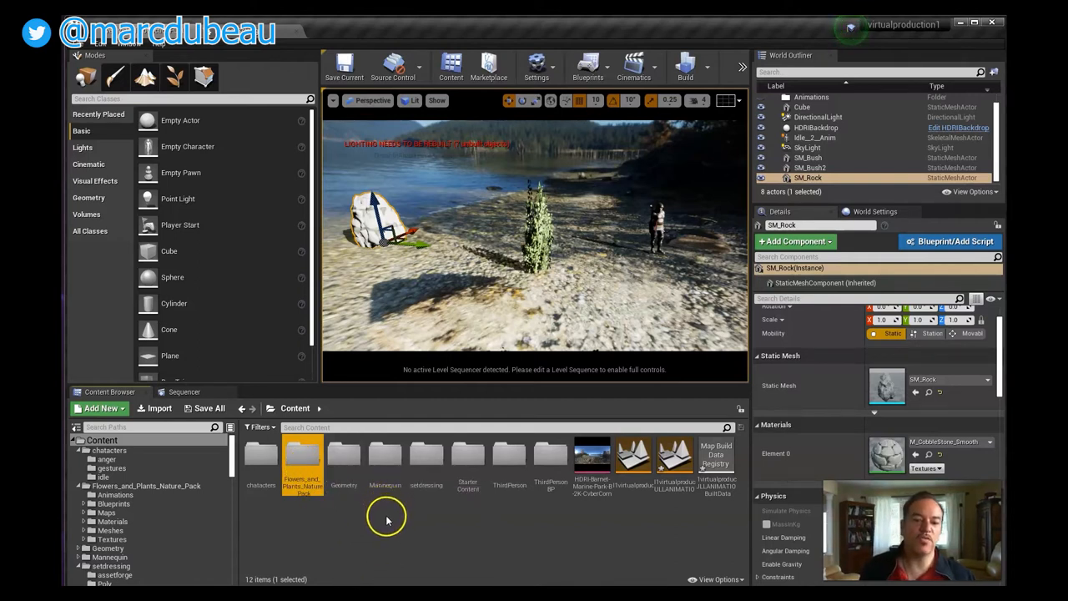
mouse_move(303, 459)
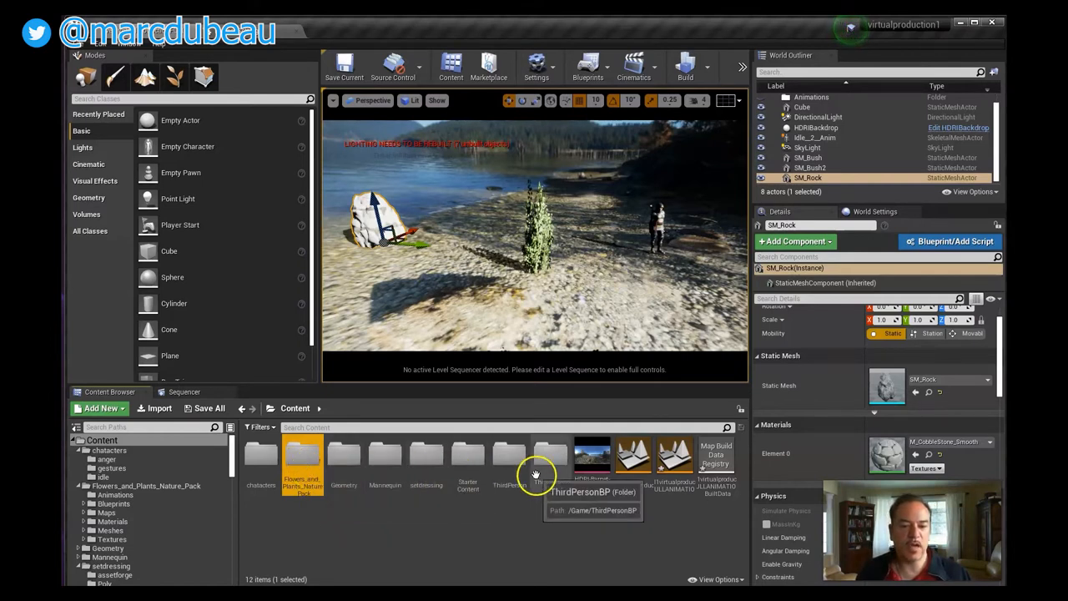
mouse_move(451, 514)
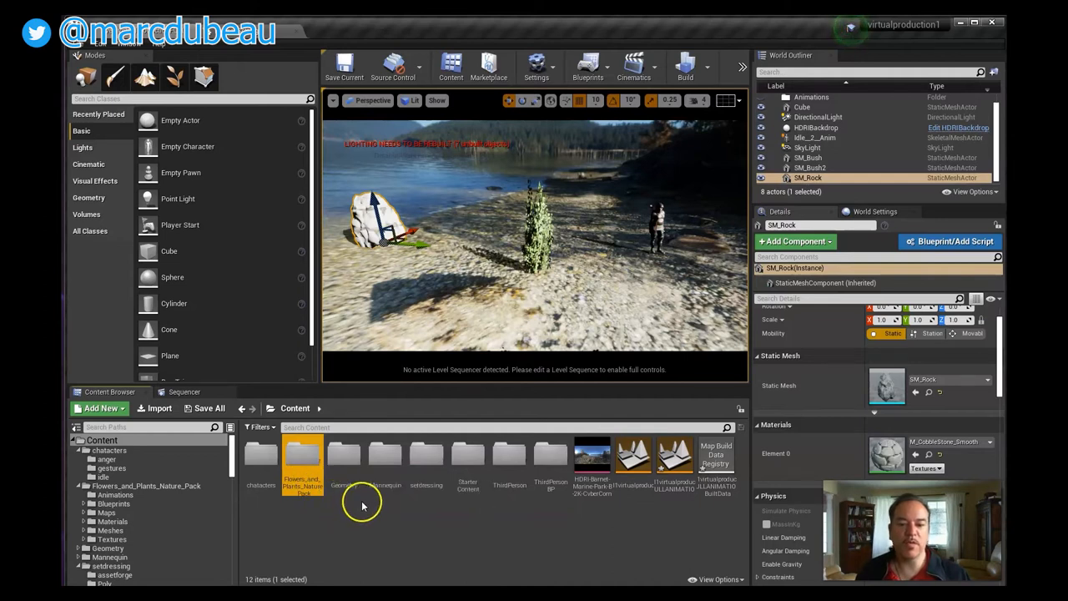
mouse_move(364, 521)
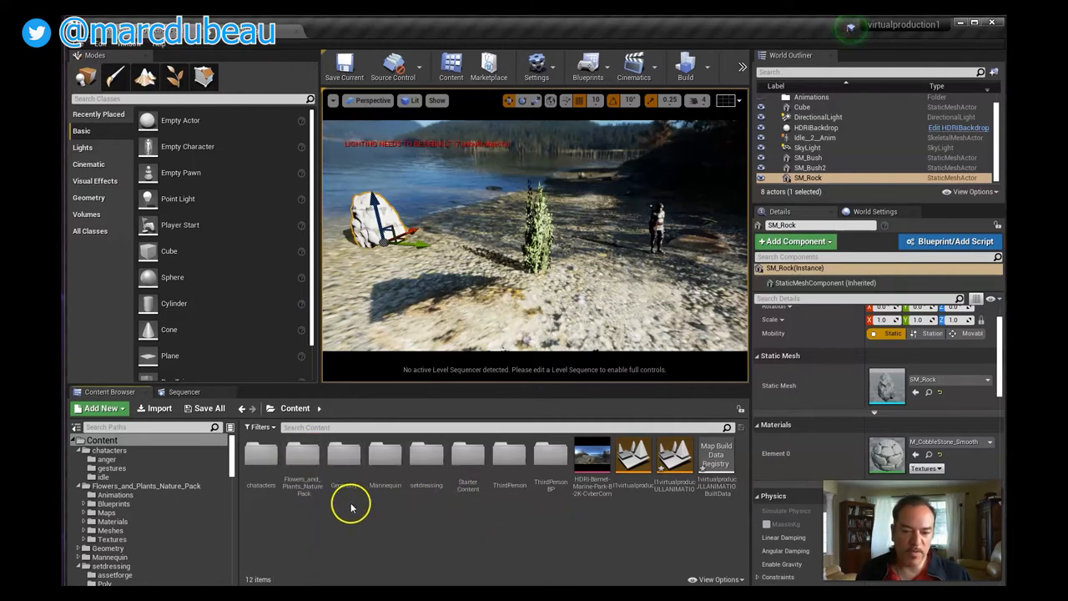
left_click(426, 454)
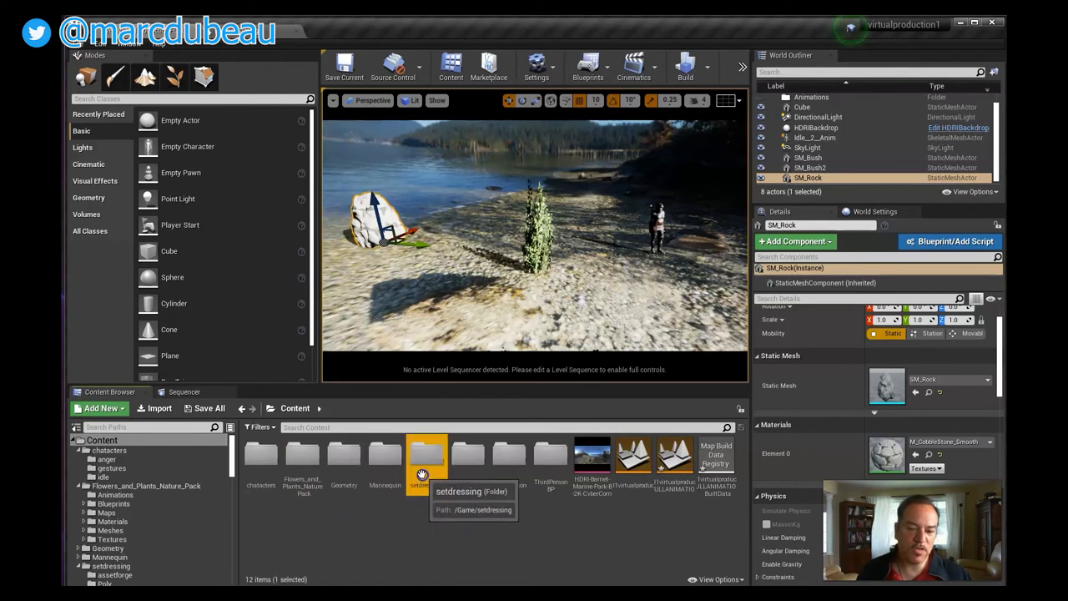
double_click(428, 454)
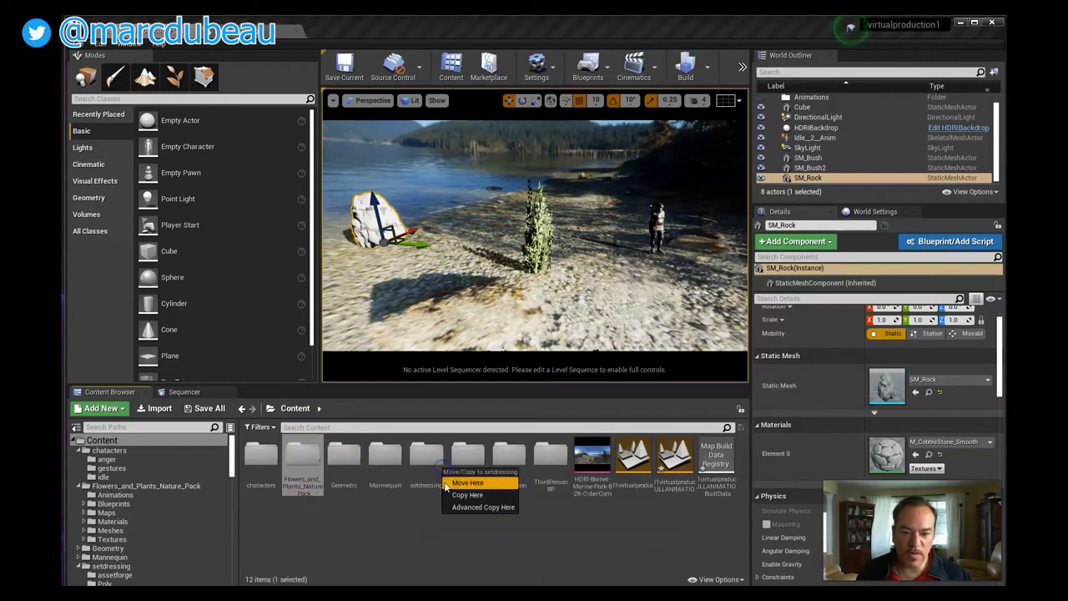
left_click(468, 484)
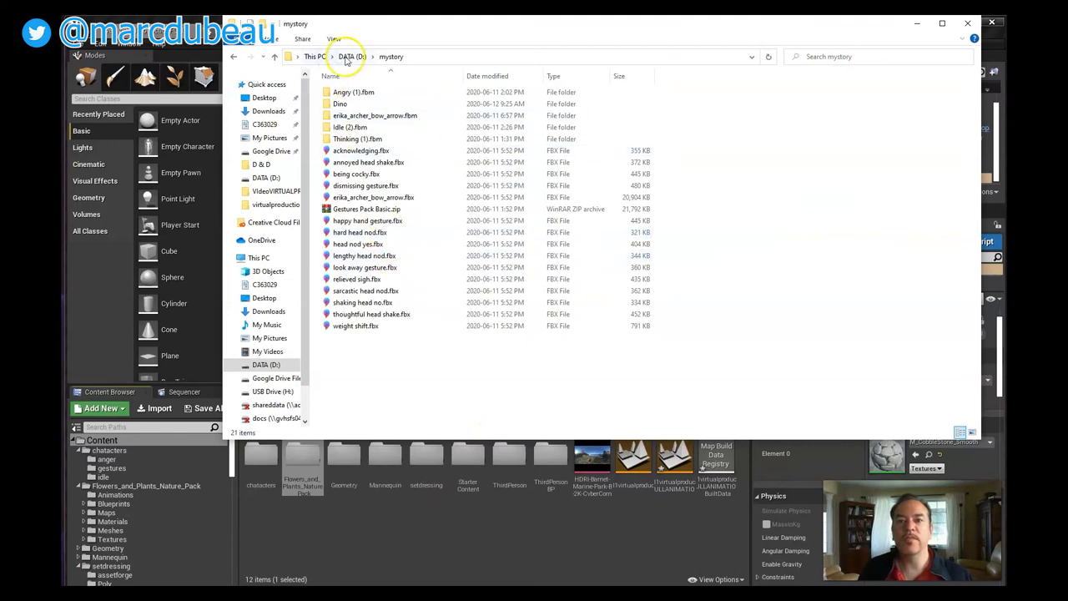
- Browse to D:\virtualproduction1\Content and bring up actions for Flowers_and_Plants_Nature_Pack
left_click(351, 57)
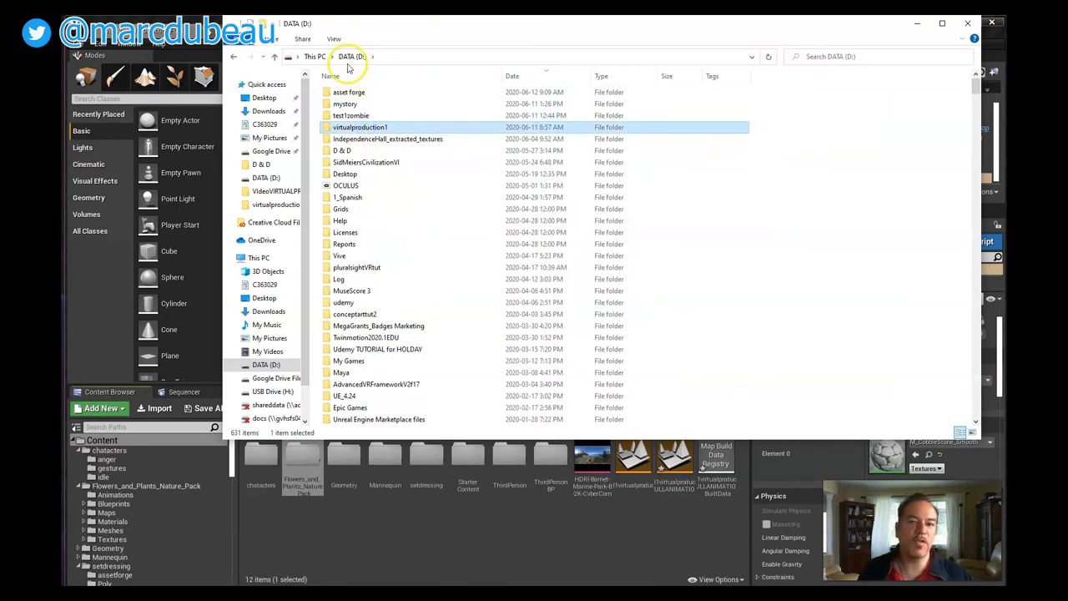
double_click(361, 126)
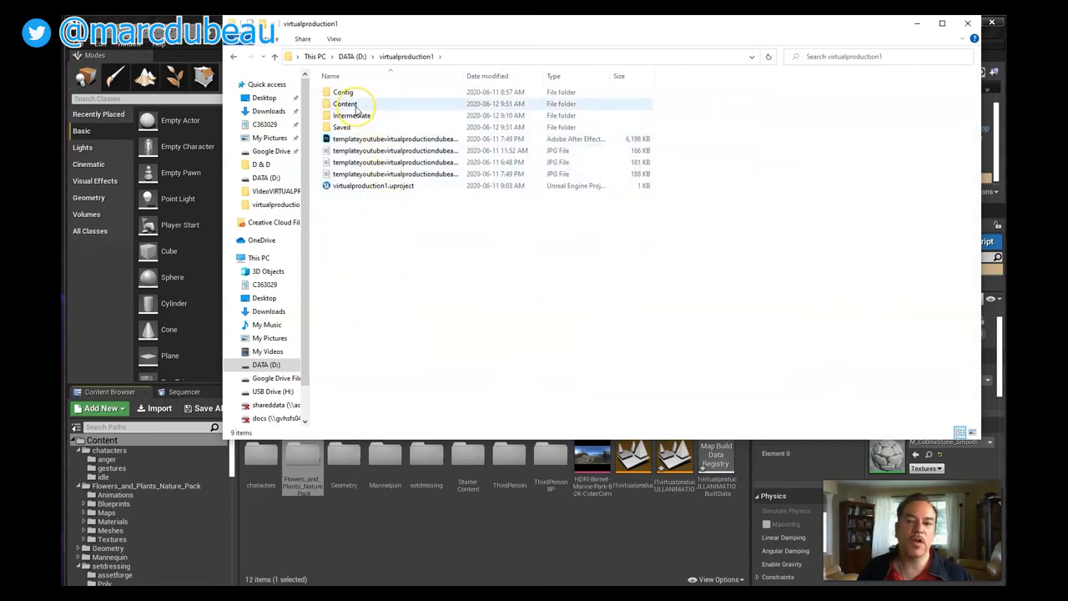
double_click(343, 104)
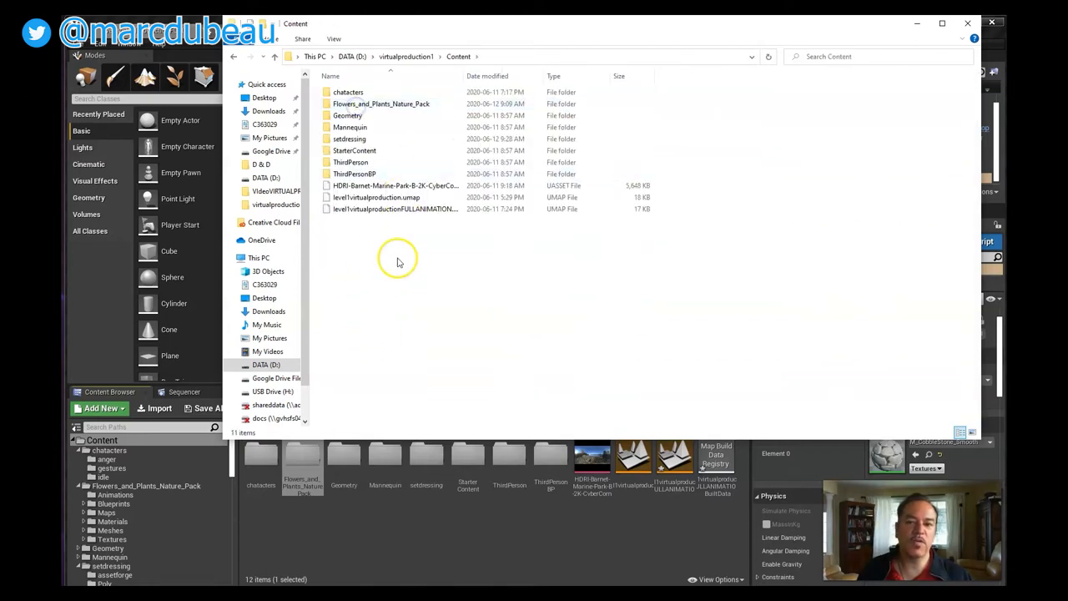
mouse_move(389, 252)
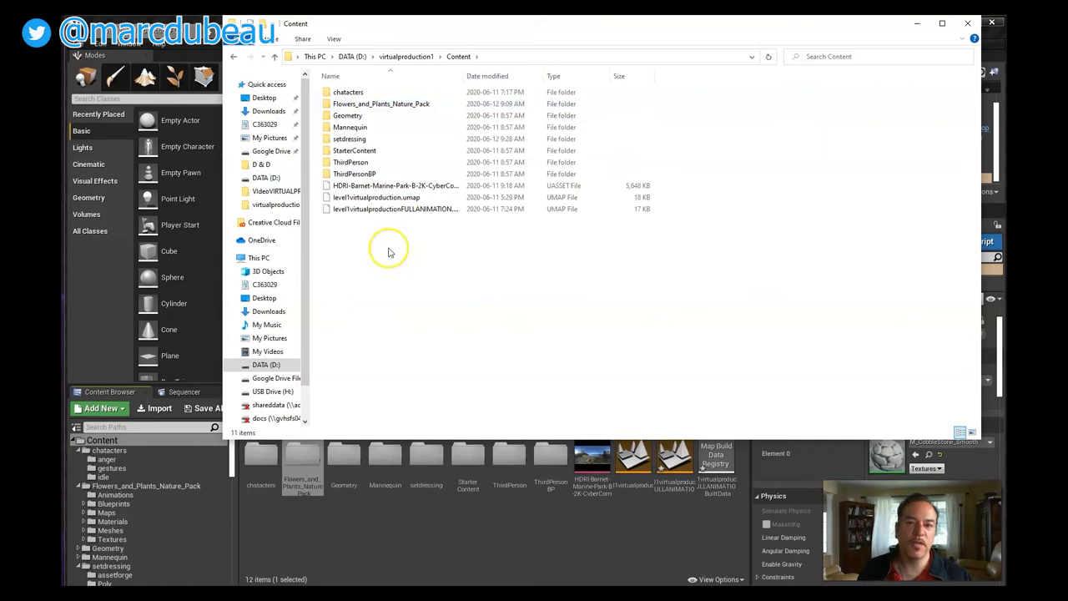
left_click(381, 104)
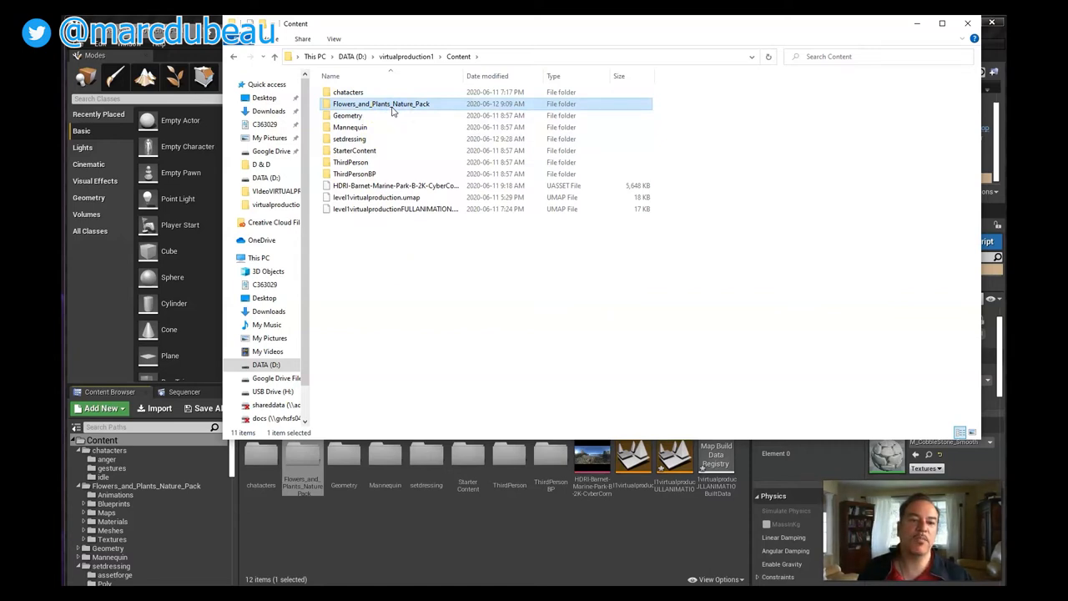
mouse_move(431, 110)
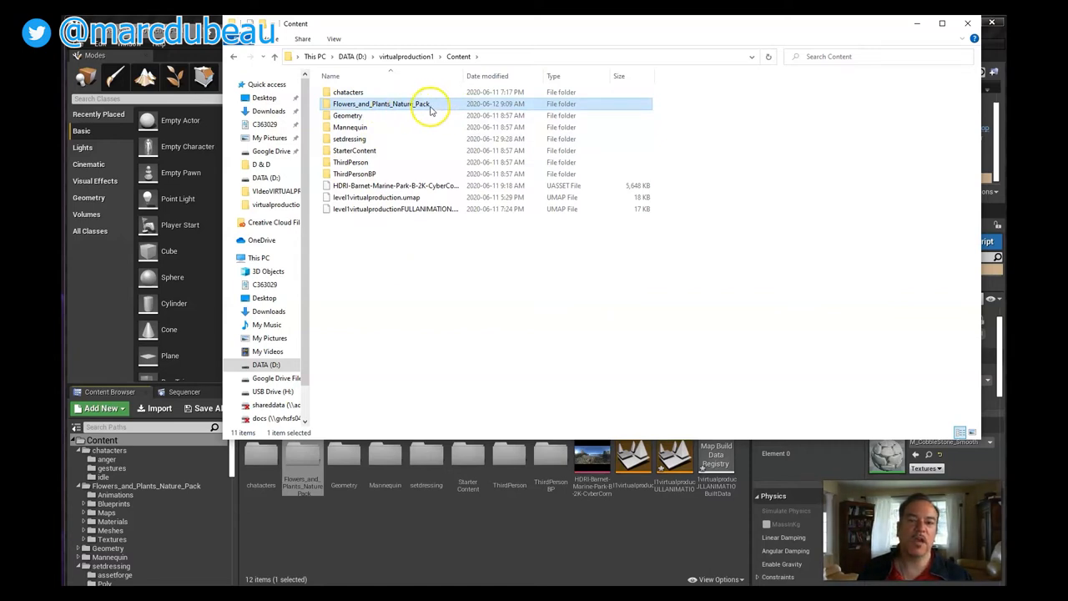
right_click(380, 103)
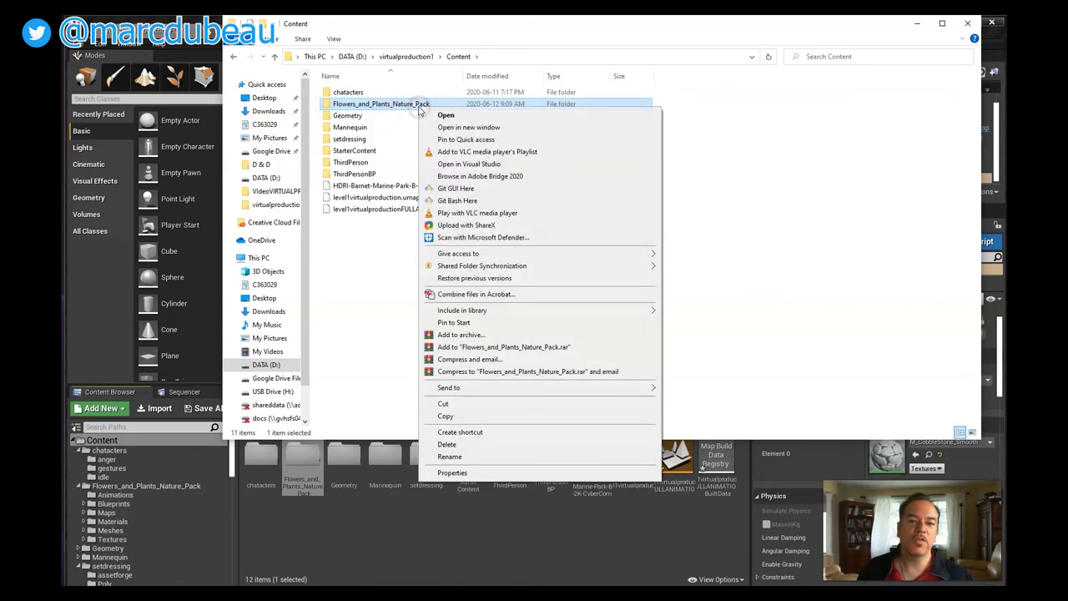
mouse_move(374, 260)
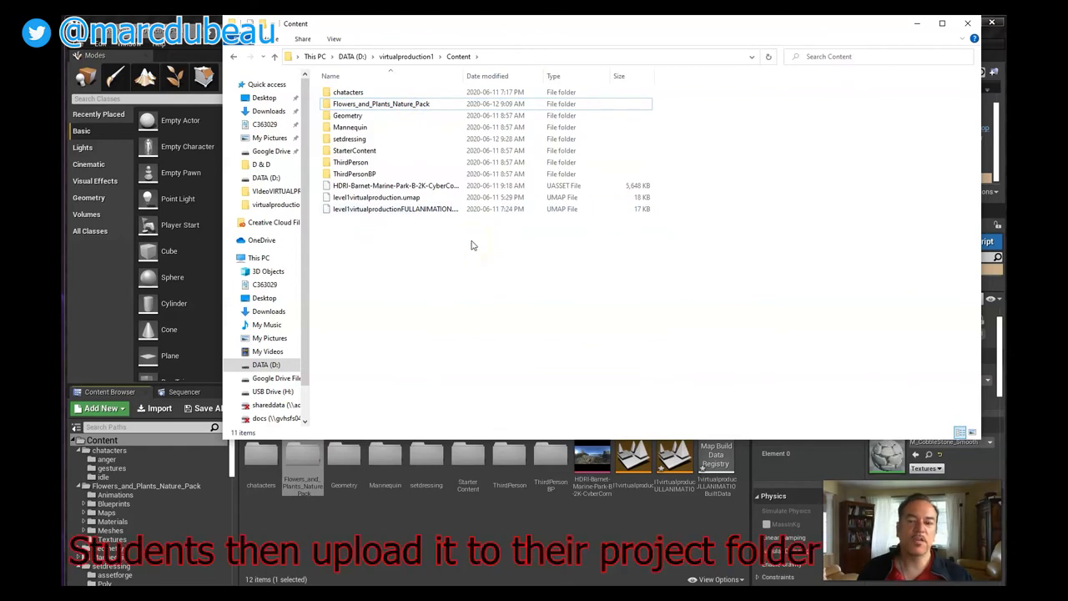
mouse_move(467, 267)
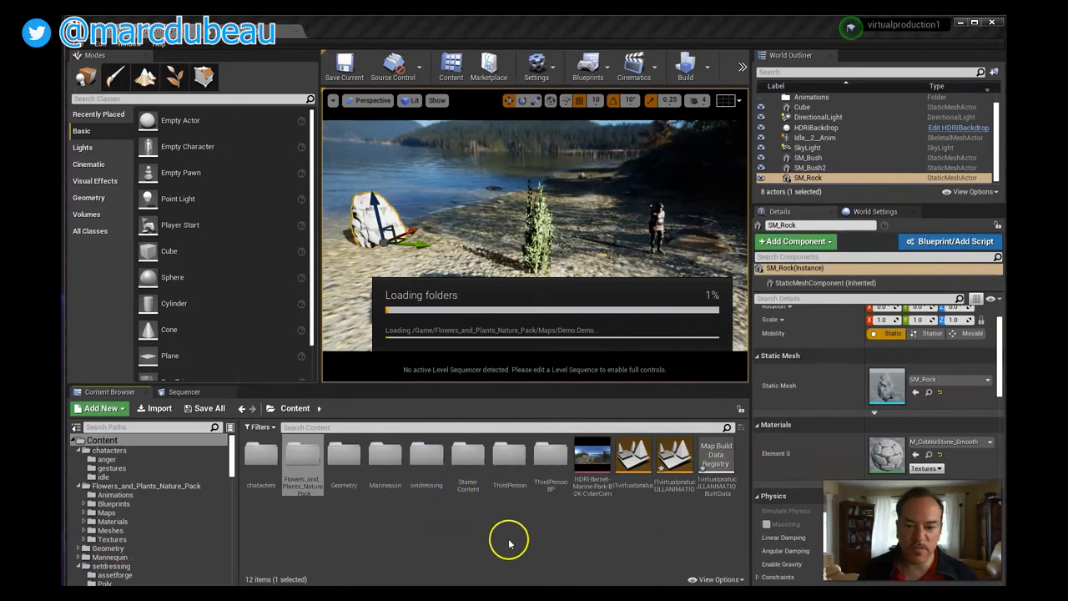
mouse_move(674, 526)
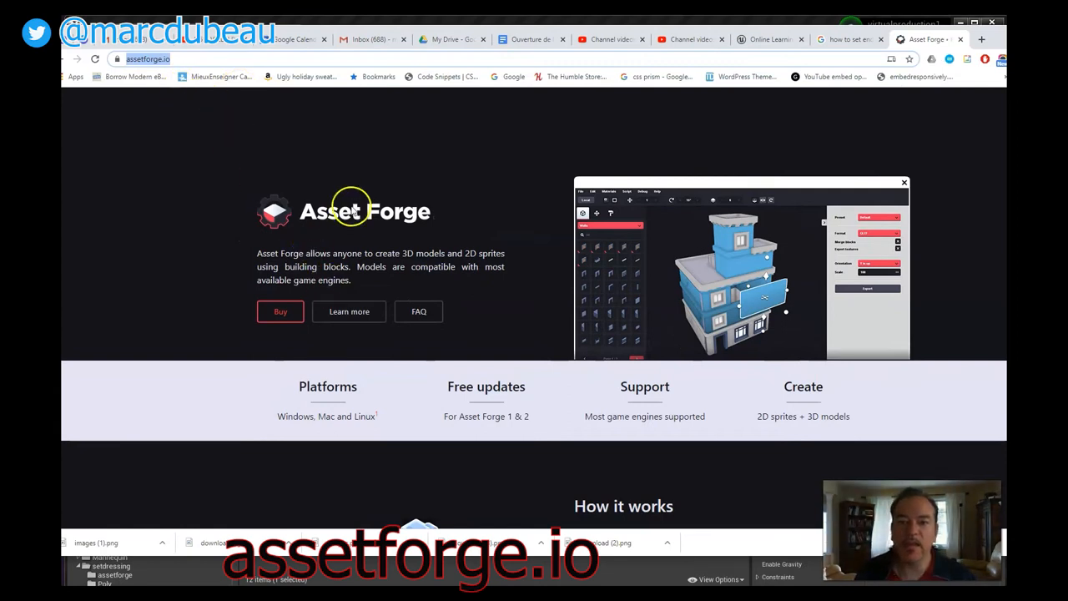
mouse_move(409, 218)
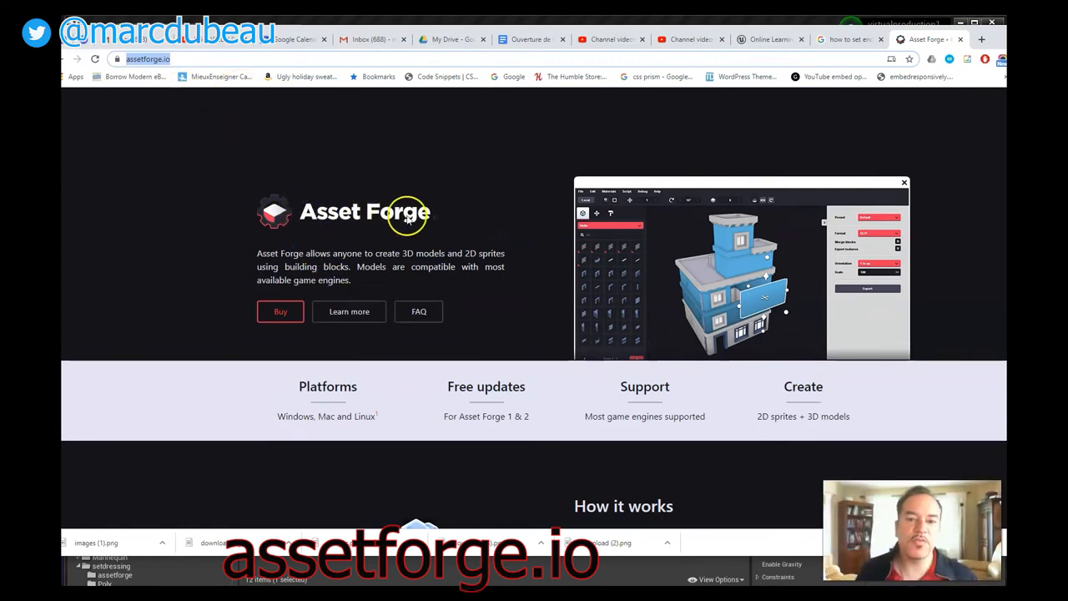
mouse_move(755, 290)
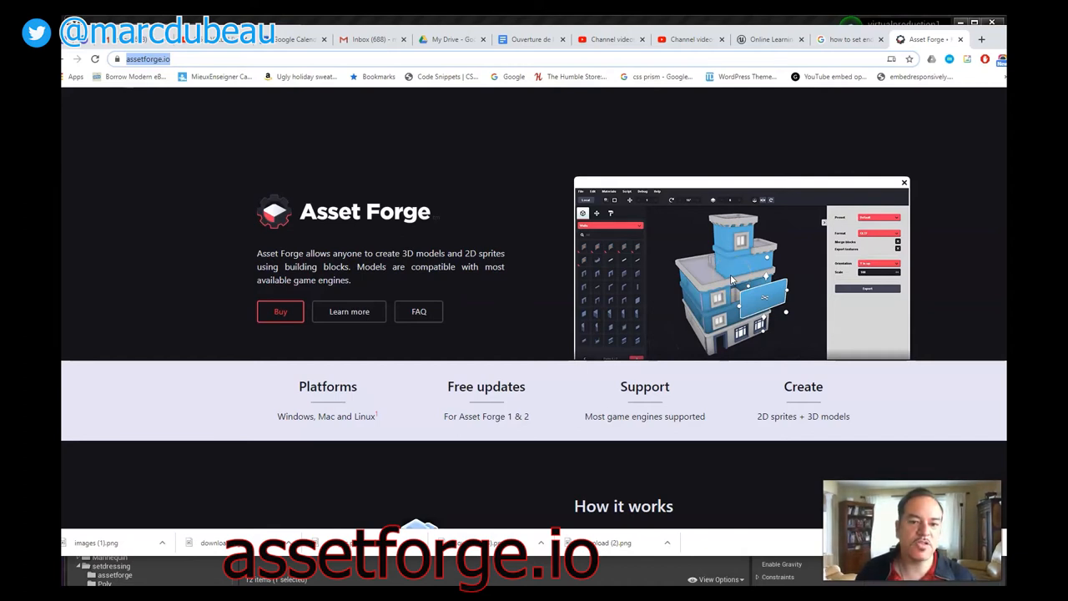
mouse_move(538, 297)
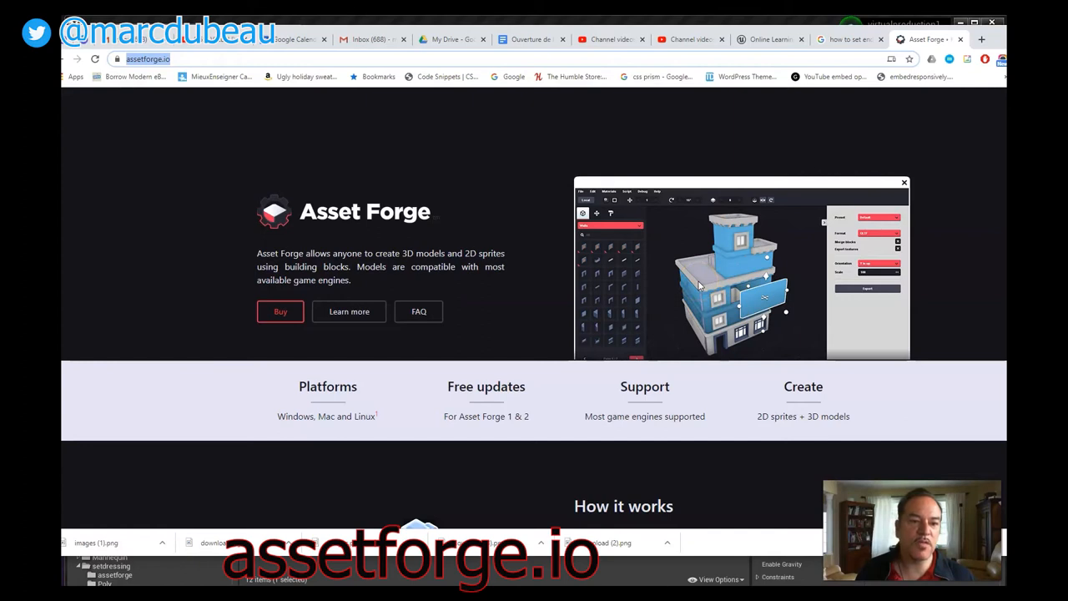
mouse_move(704, 287)
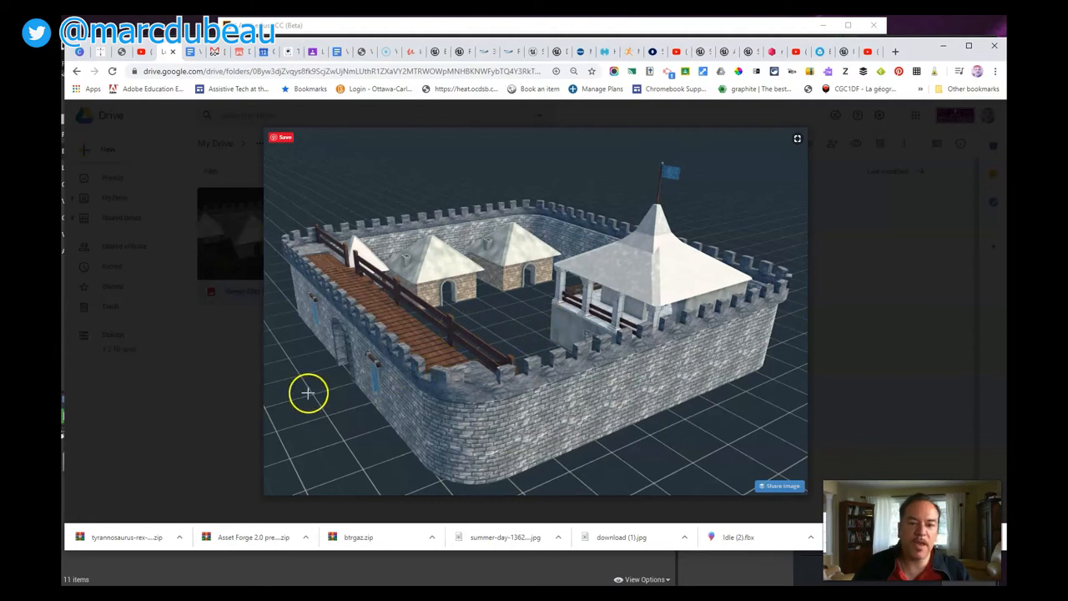
mouse_move(337, 354)
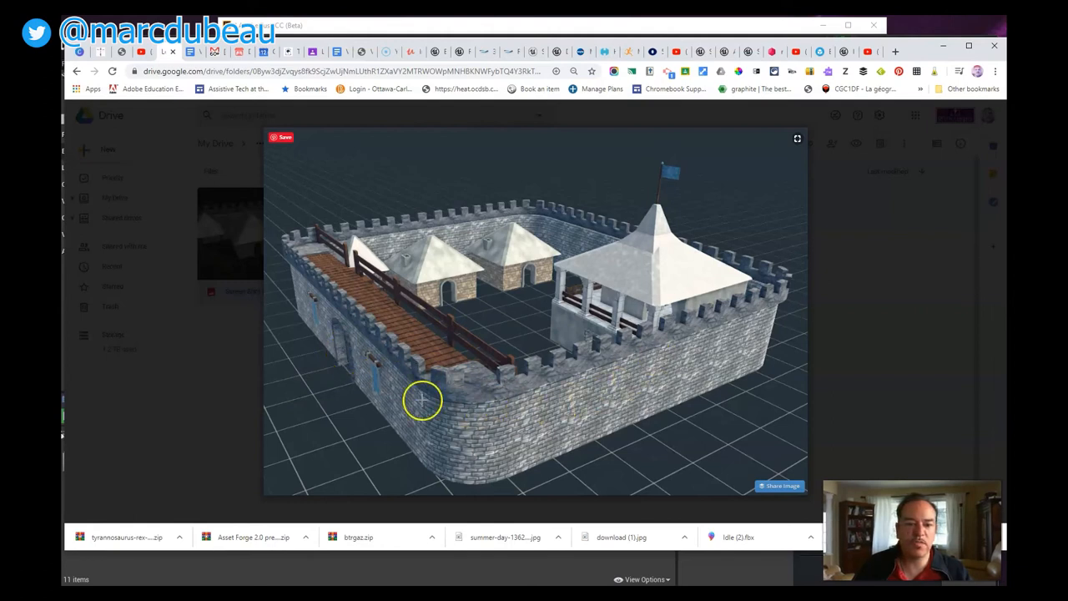
mouse_move(581, 349)
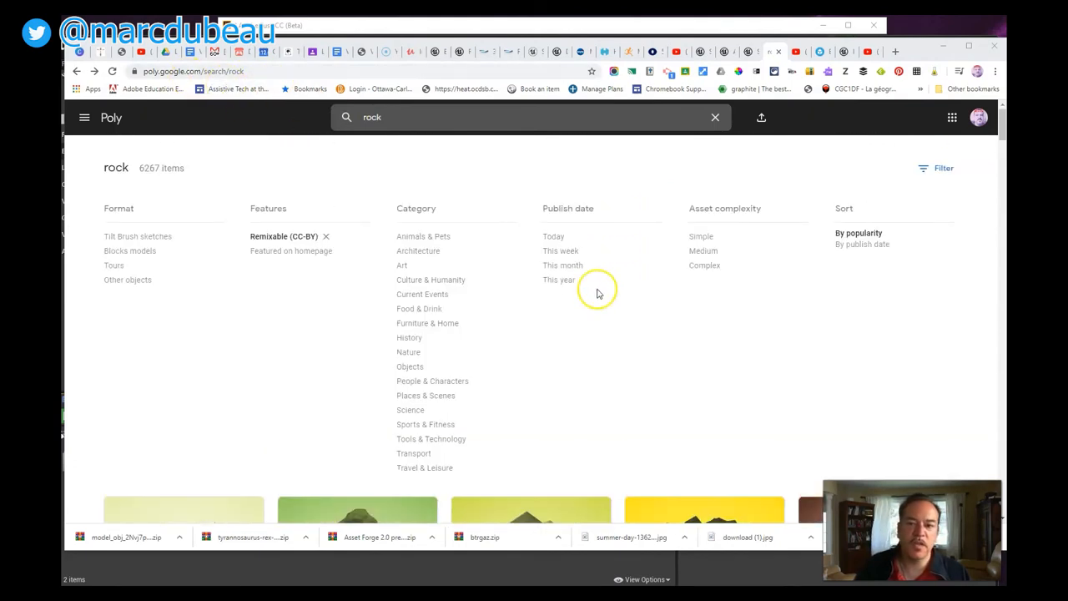
mouse_move(661, 244)
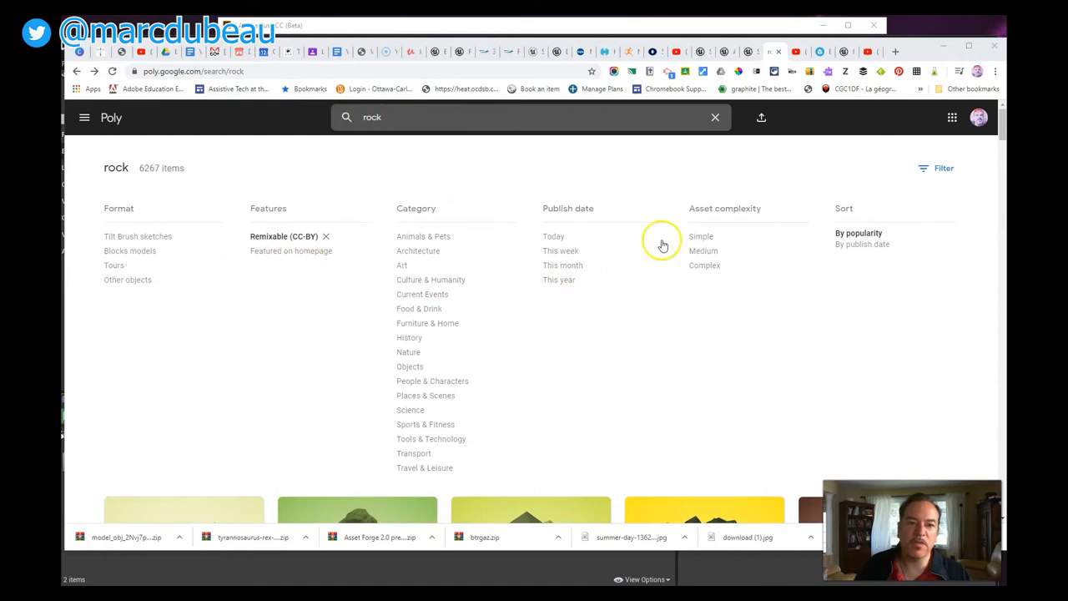
mouse_move(293, 242)
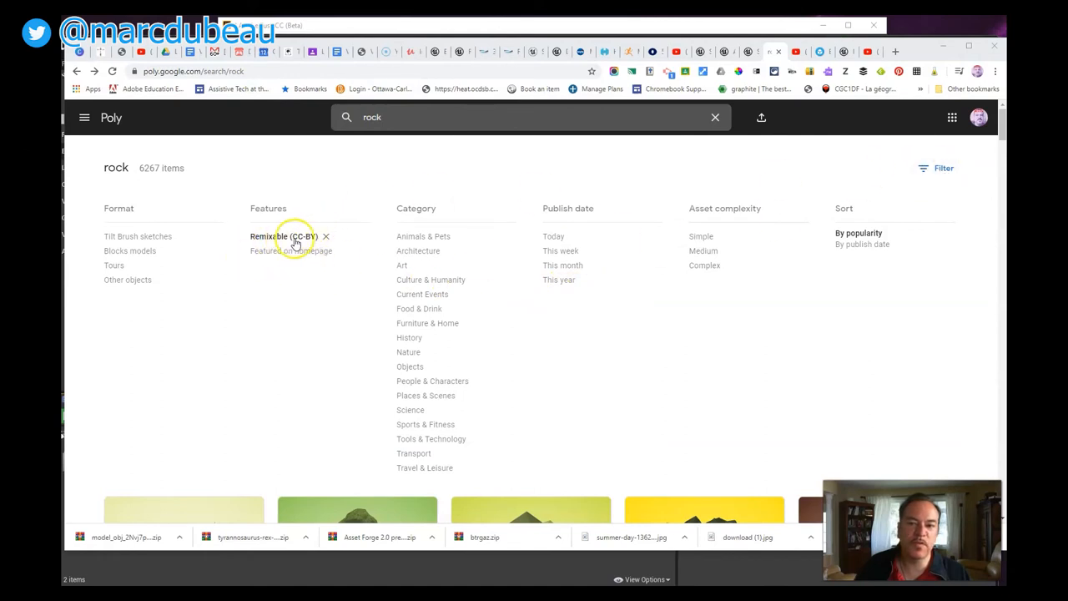
scroll("down", 3)
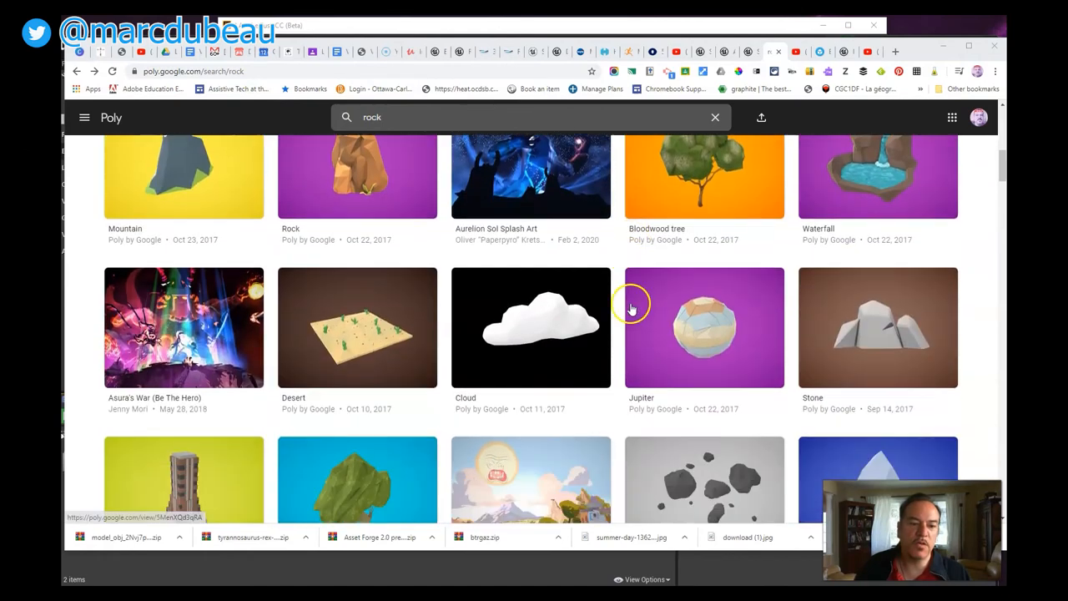
scroll("down", 3)
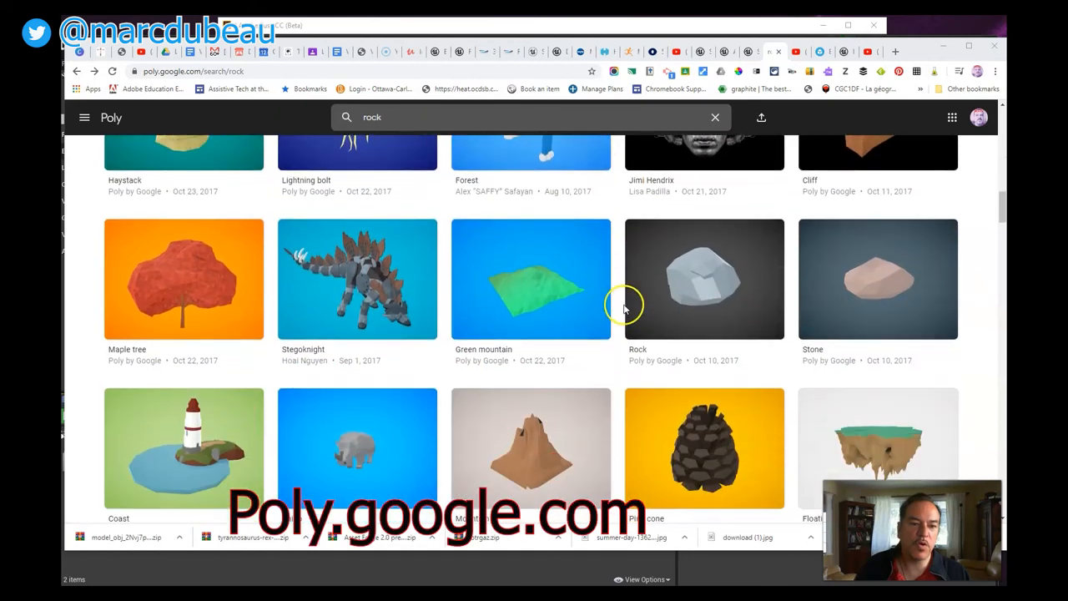
scroll("down", 3)
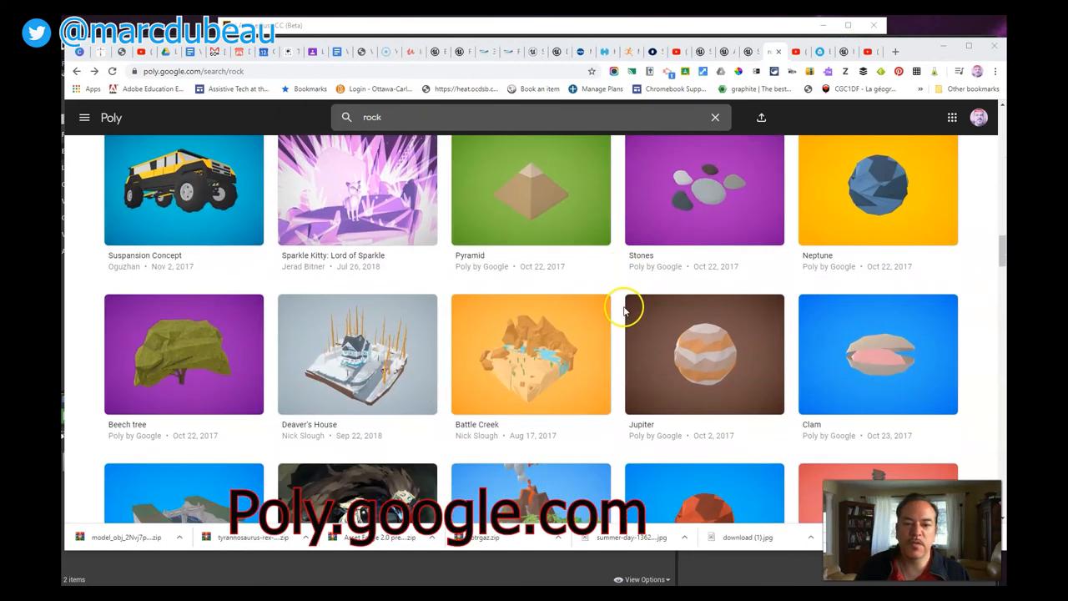
scroll("down", 3)
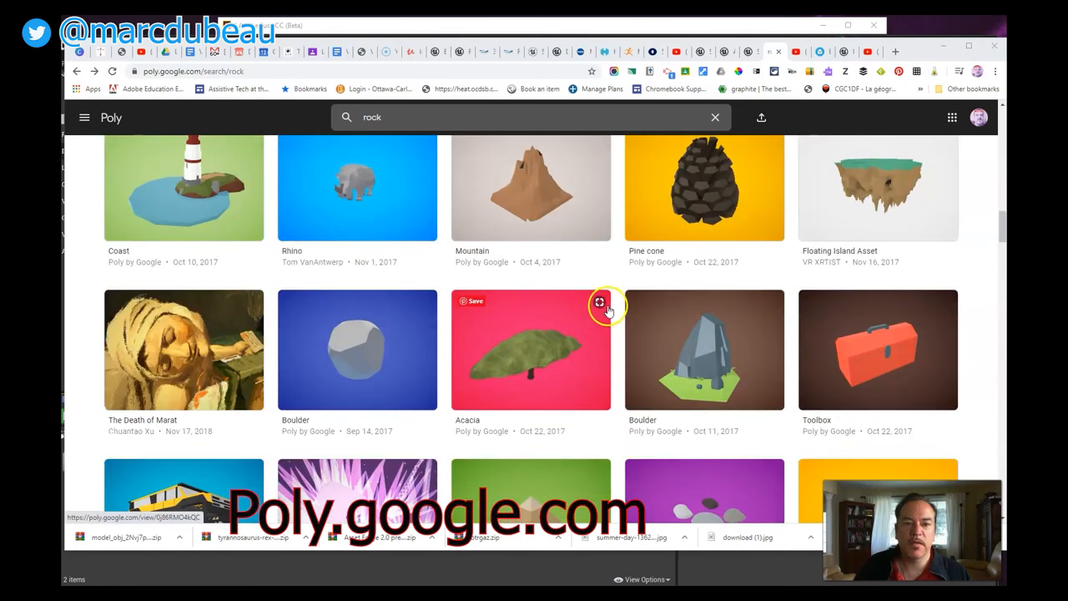
scroll("down", 3)
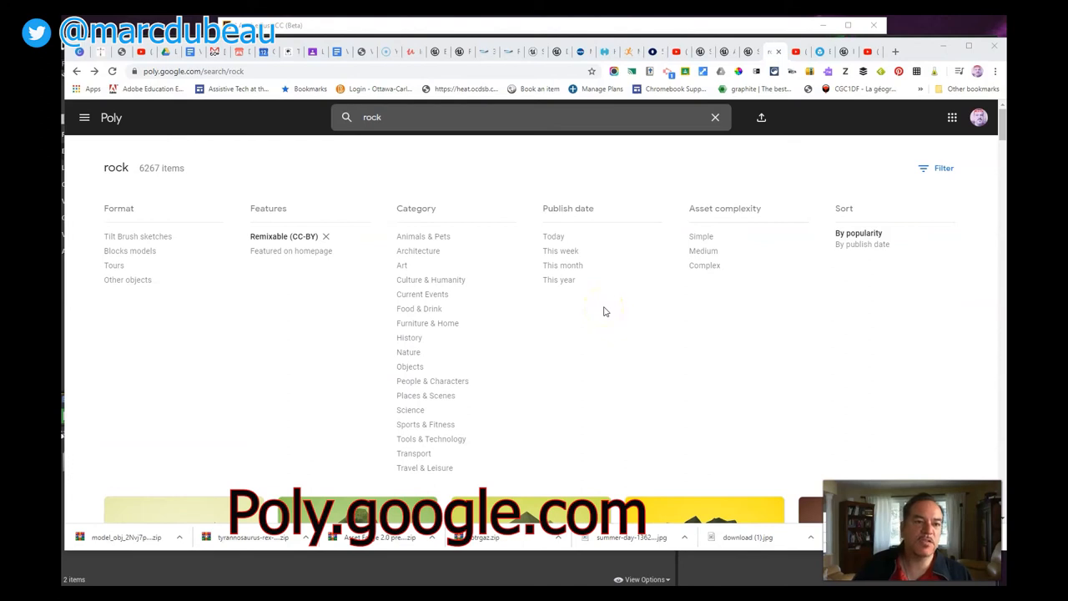
mouse_move(751, 288)
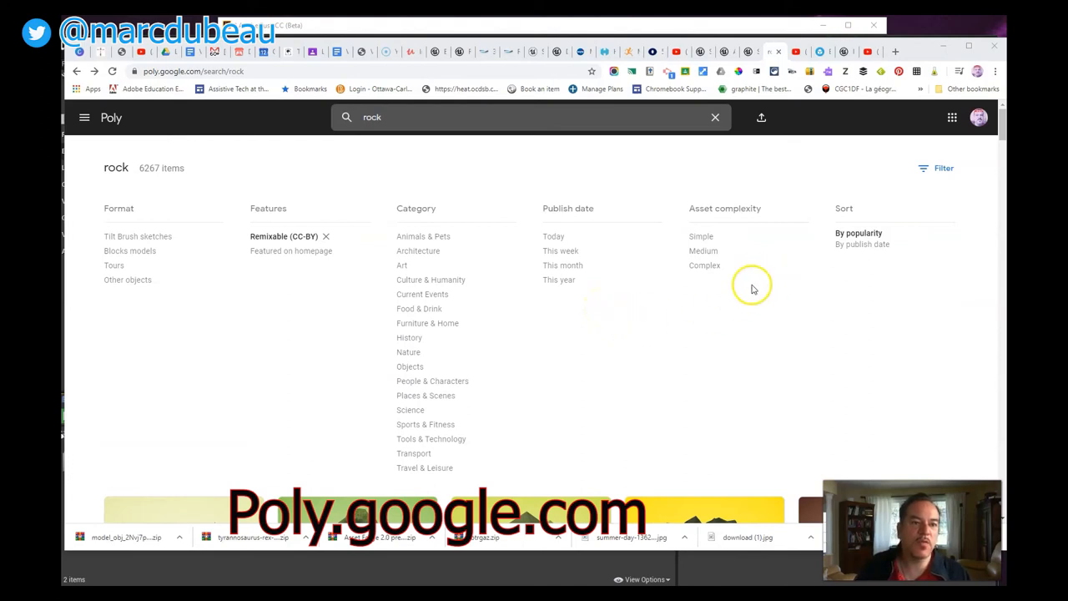
scroll("down", 3)
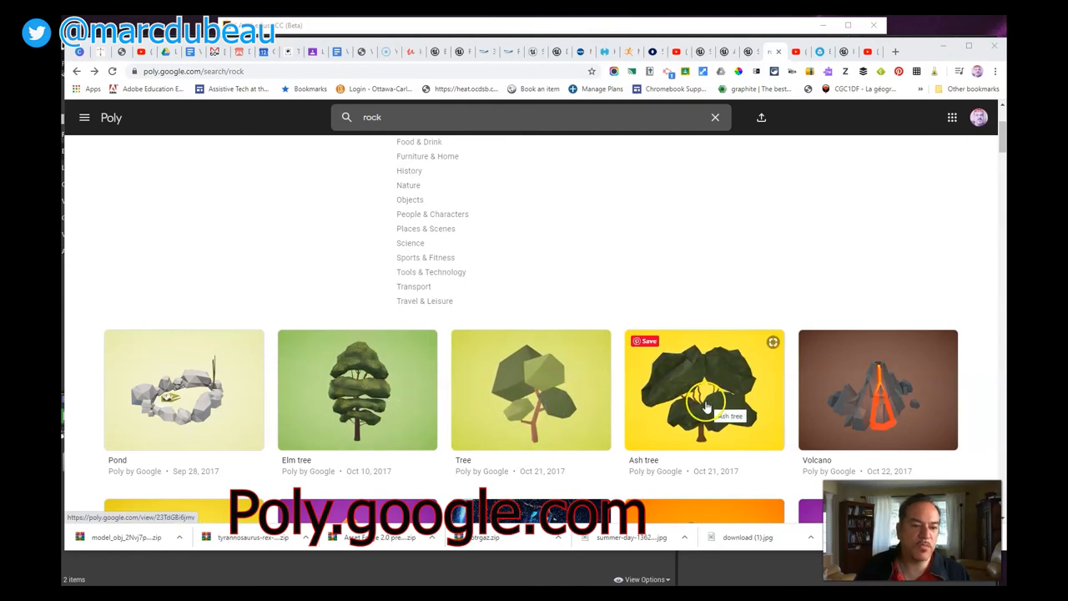
mouse_move(768, 207)
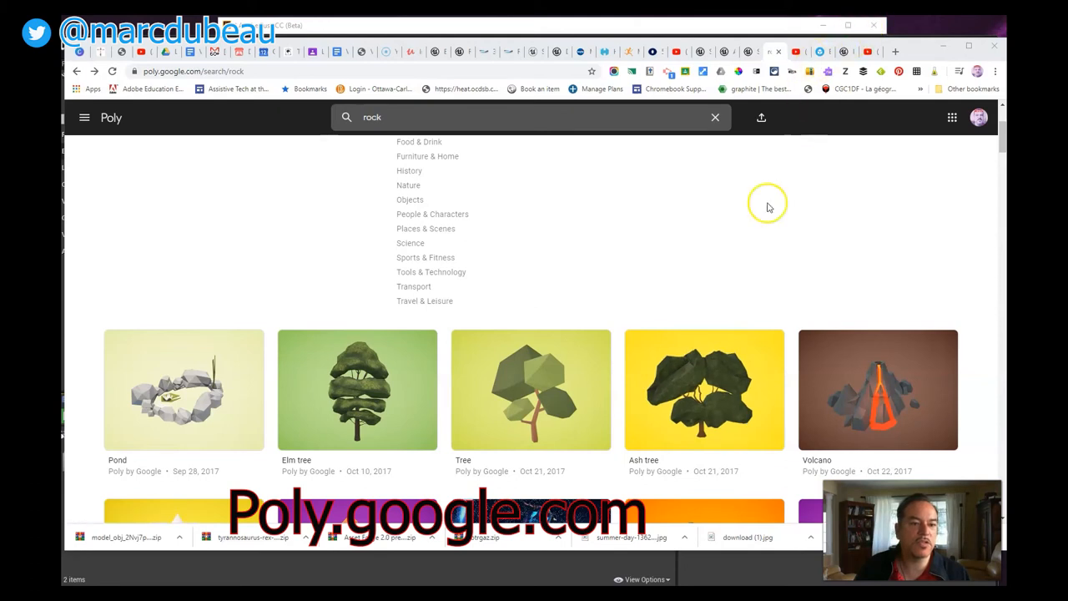
mouse_move(370, 418)
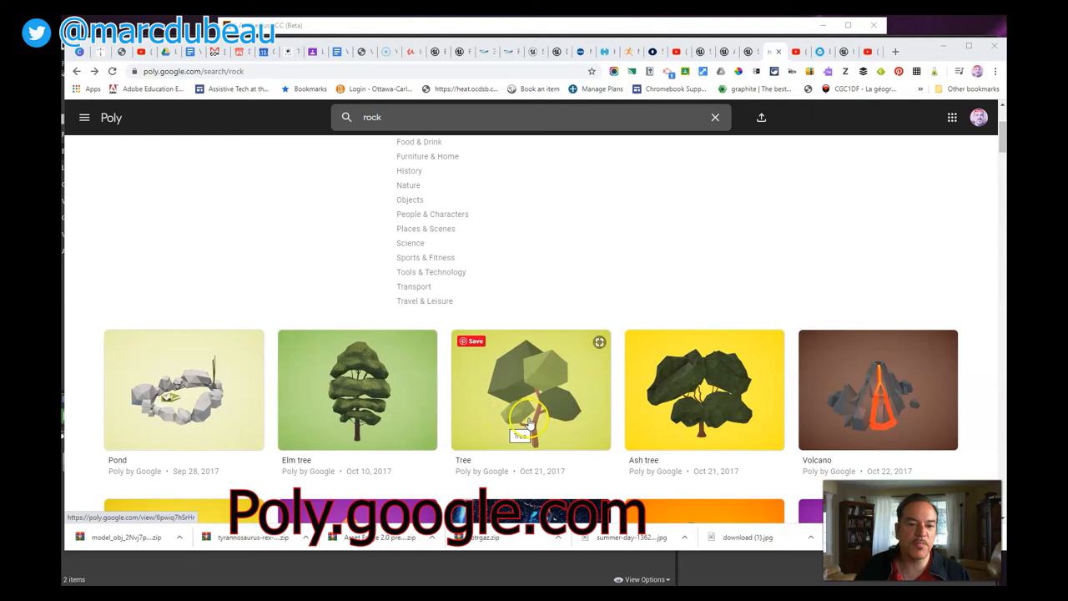
mouse_move(804, 170)
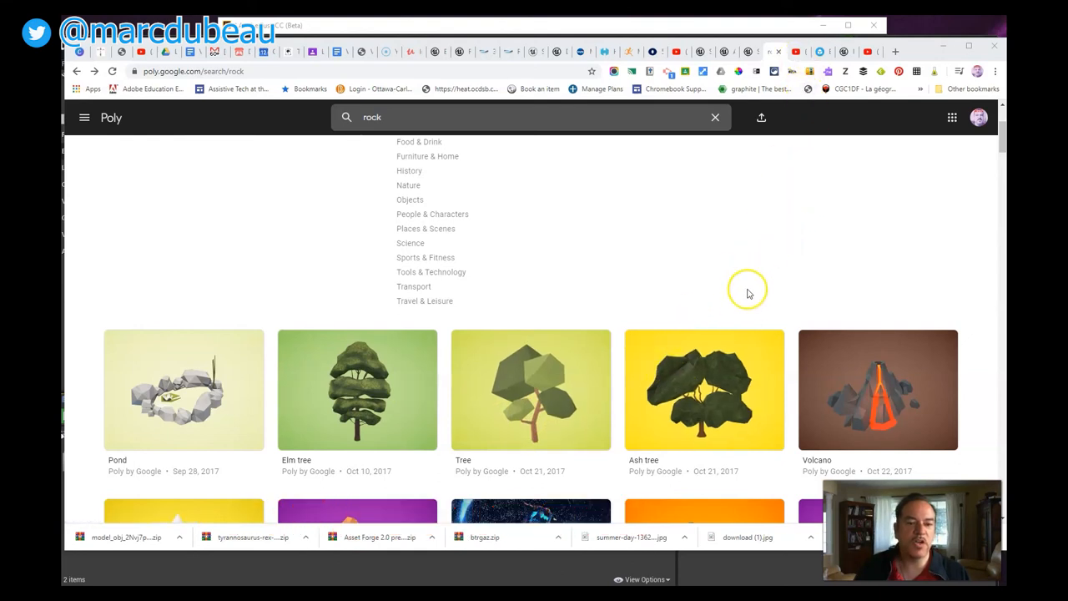
scroll("down", 3)
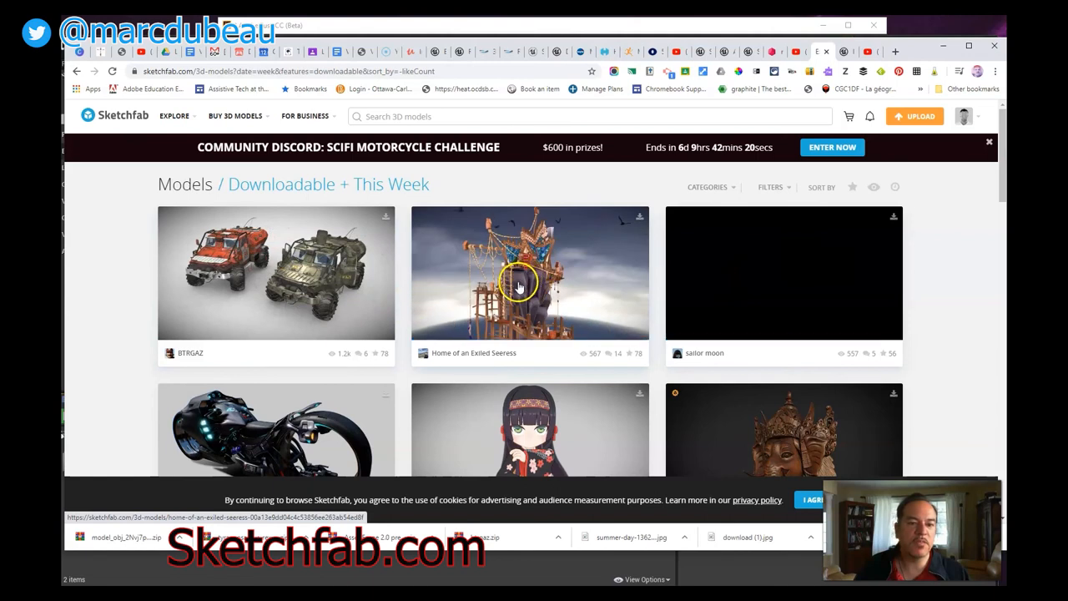
scroll("down", 3)
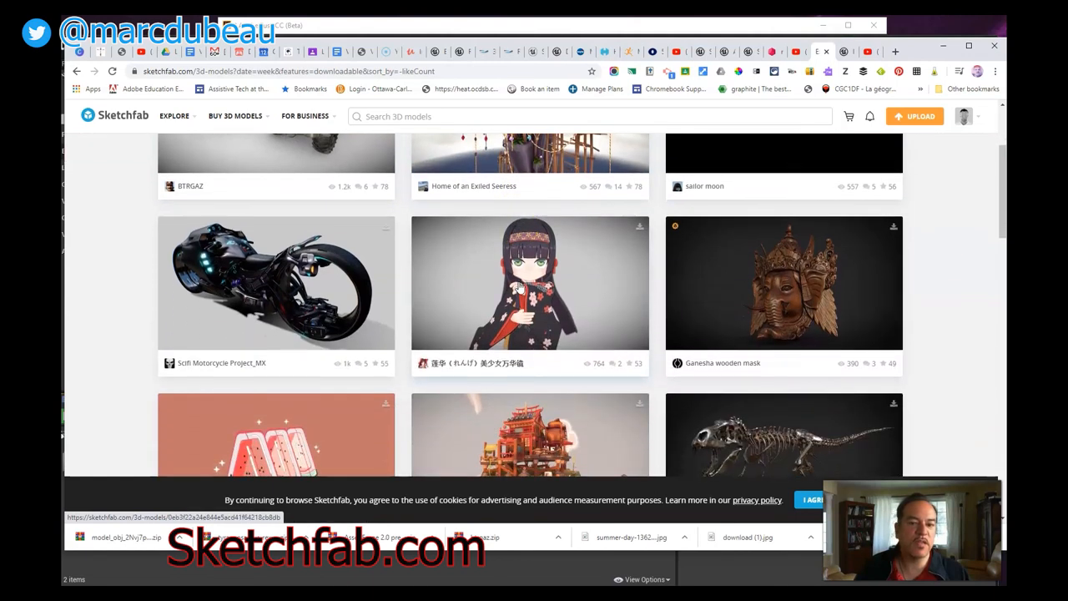
scroll("down", 3)
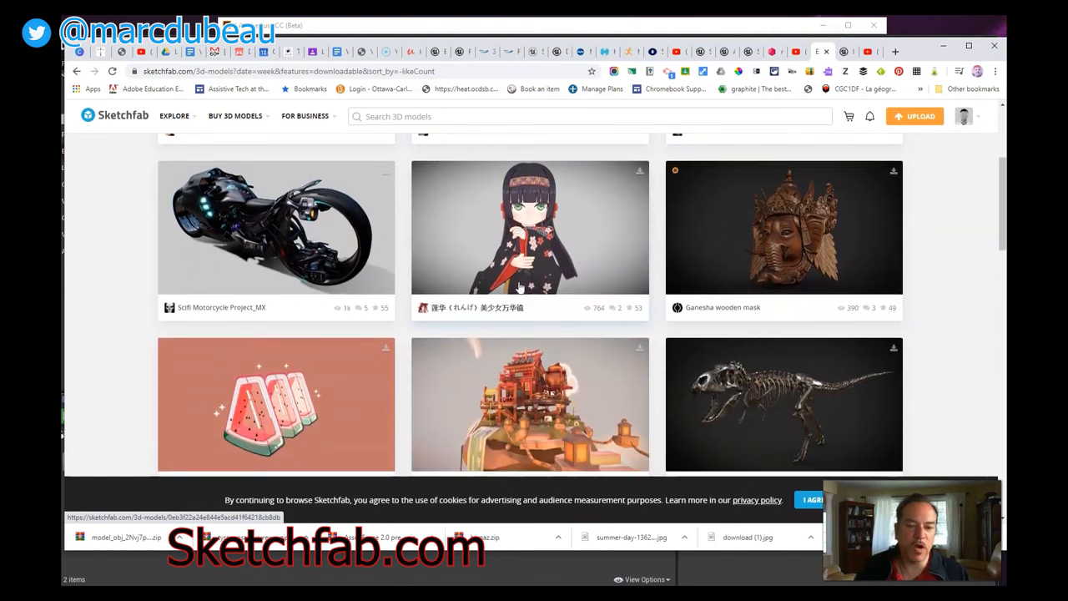
scroll("down", 3)
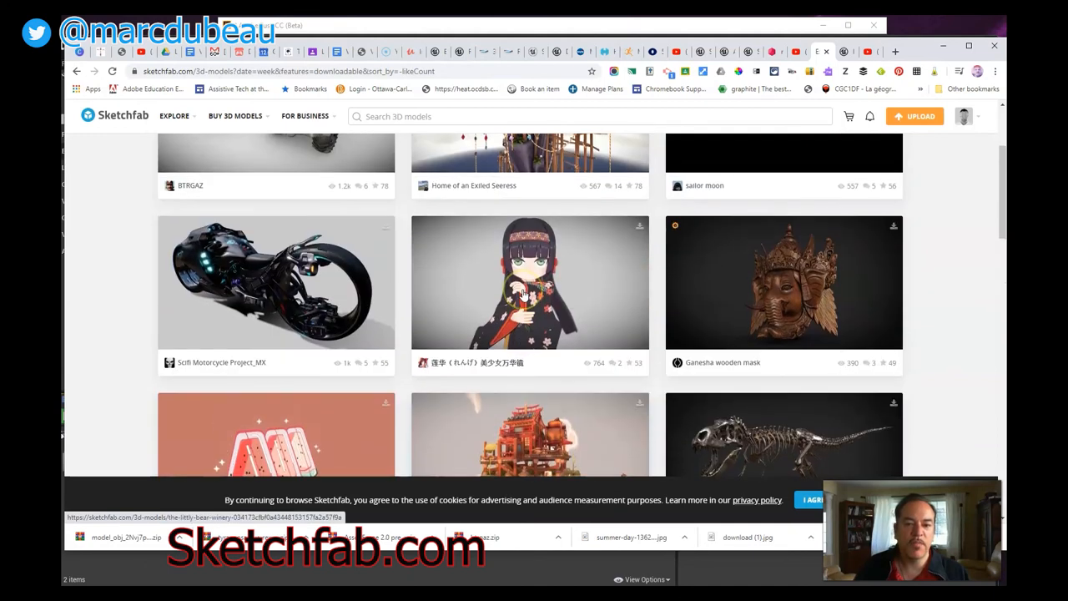
scroll("up", 3)
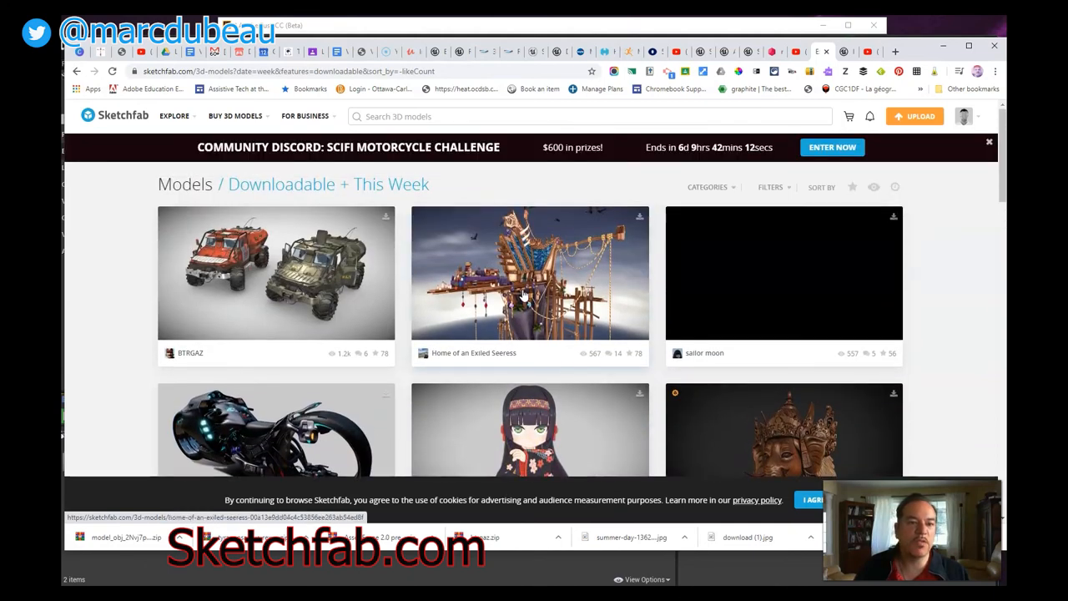
mouse_move(927, 267)
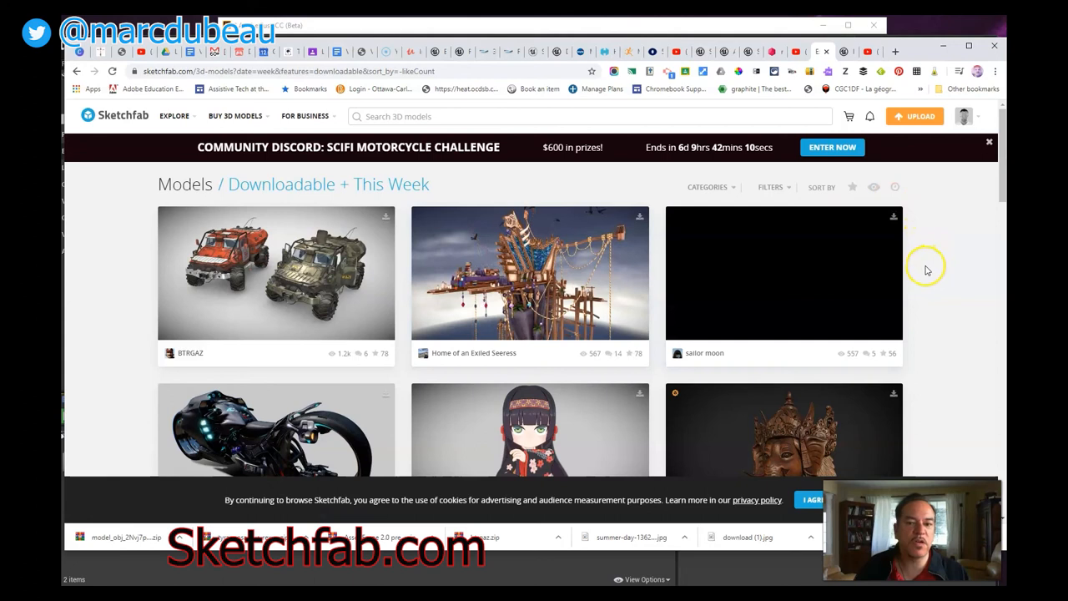
mouse_move(865, 90)
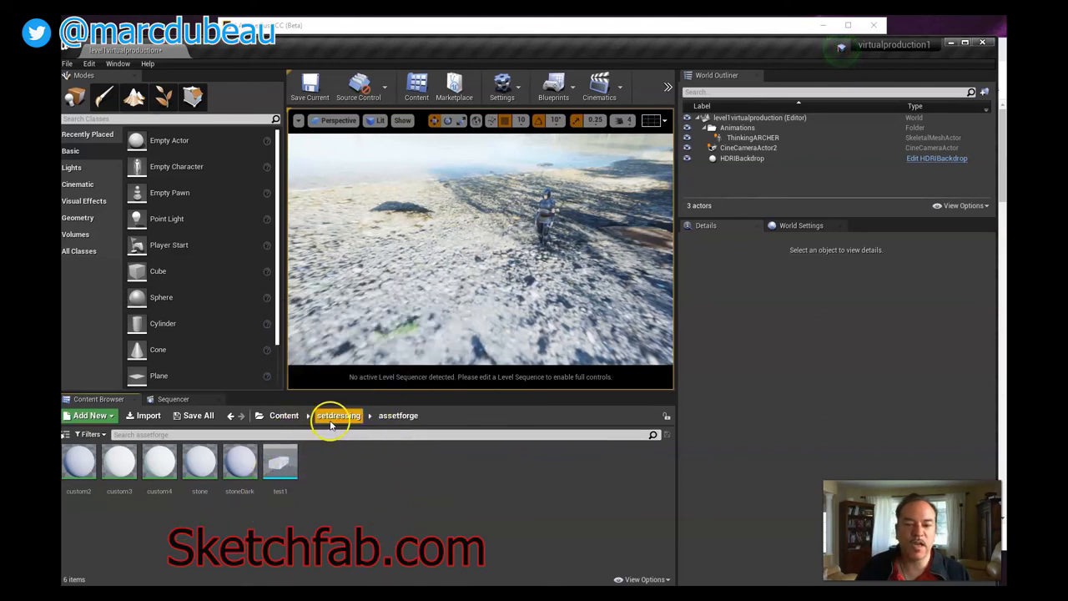
mouse_move(281, 464)
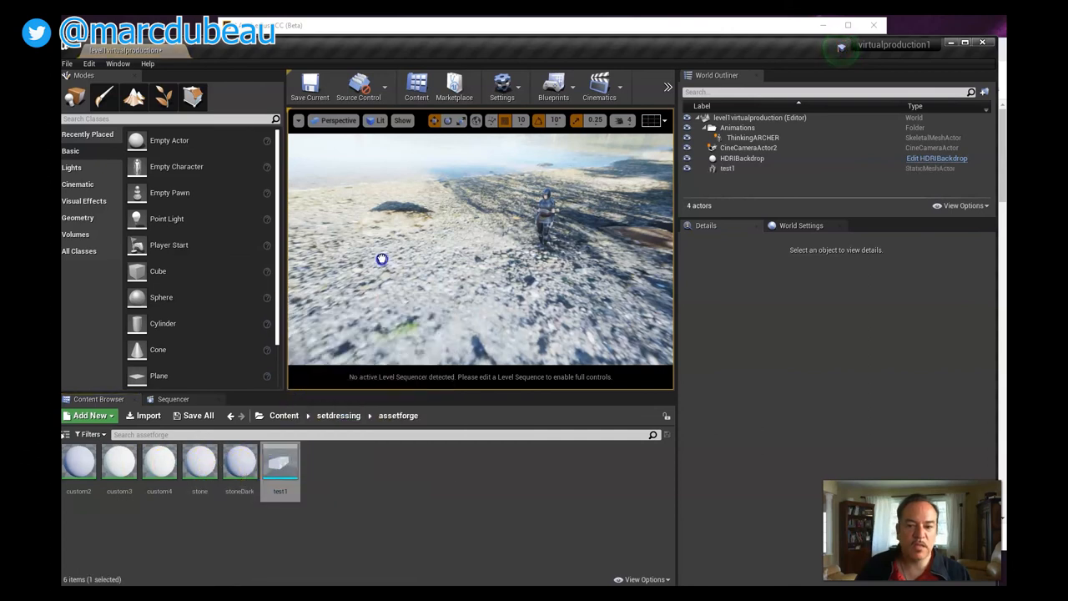
- Select the placed test1 building and scale it to 30 on every axis
left_click(726, 167)
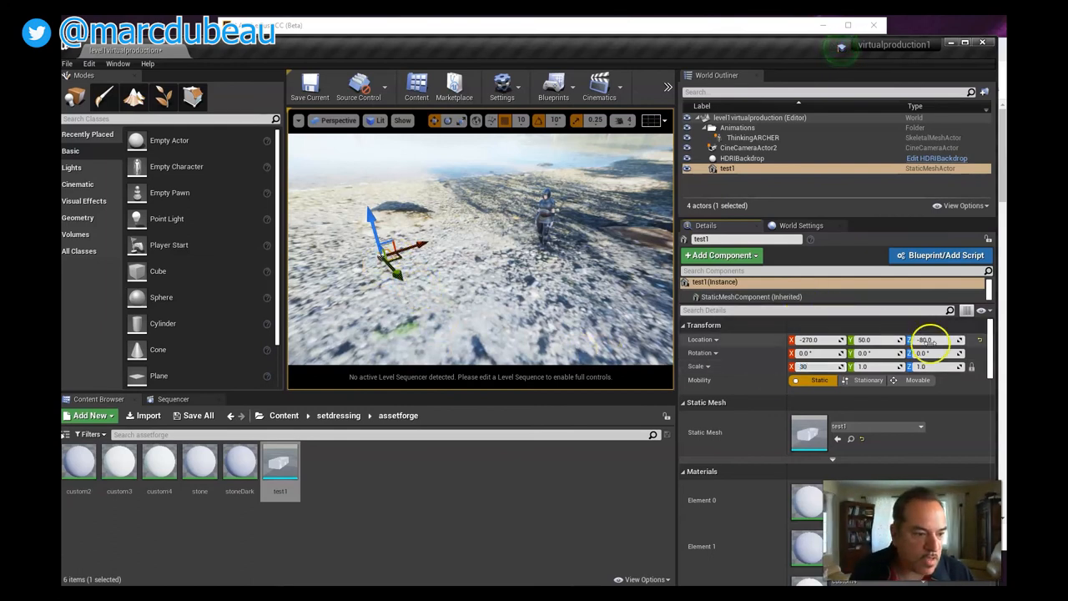
type("30")
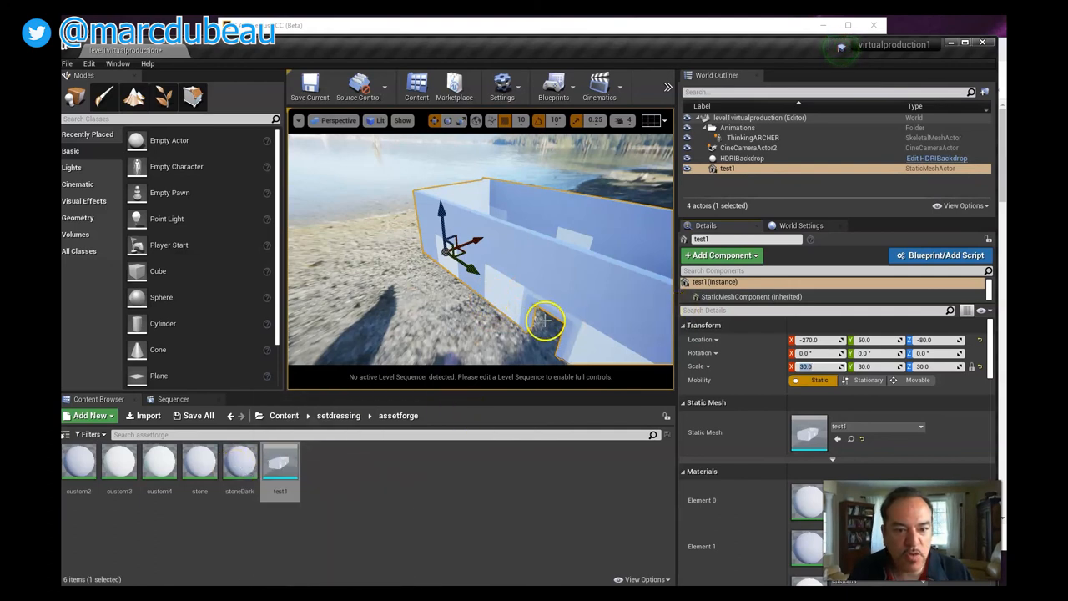
- Edit the test1 mesh in the Static Mesh Editor and show Element 0's material choices
double_click(280, 464)
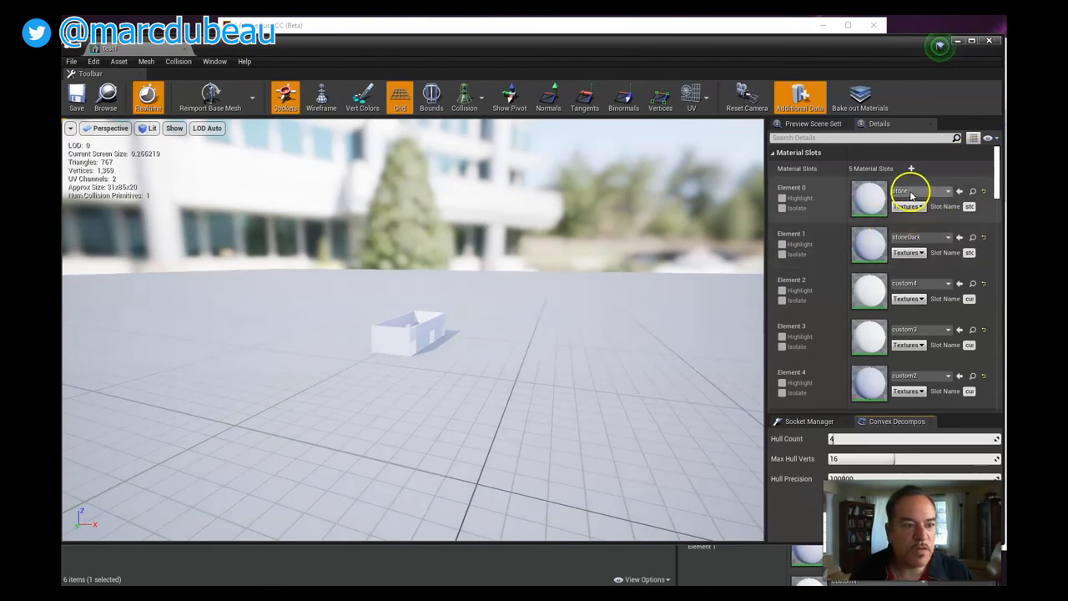
left_click(922, 191)
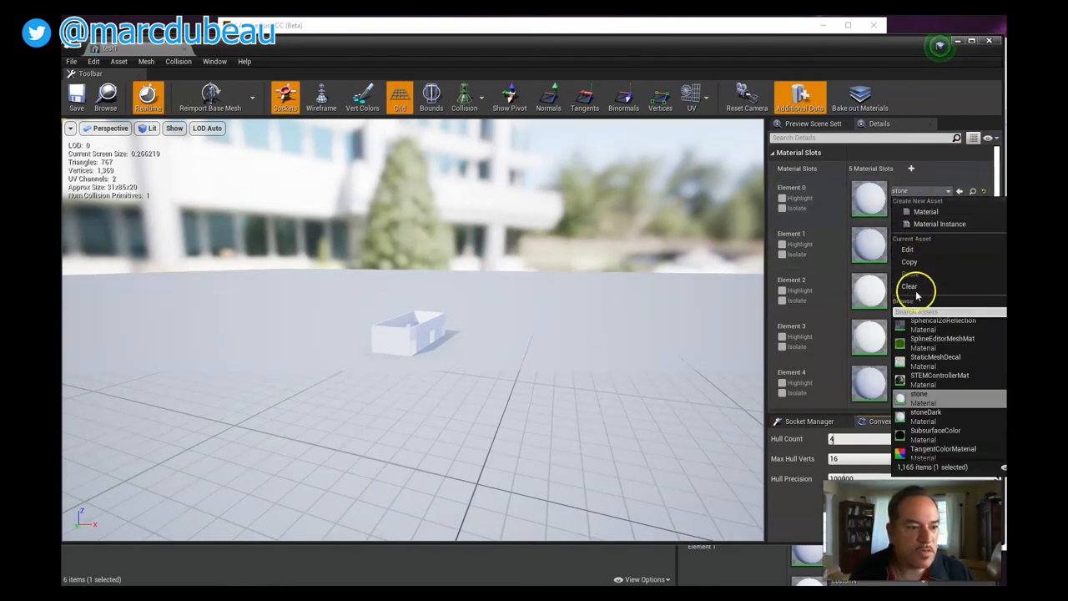